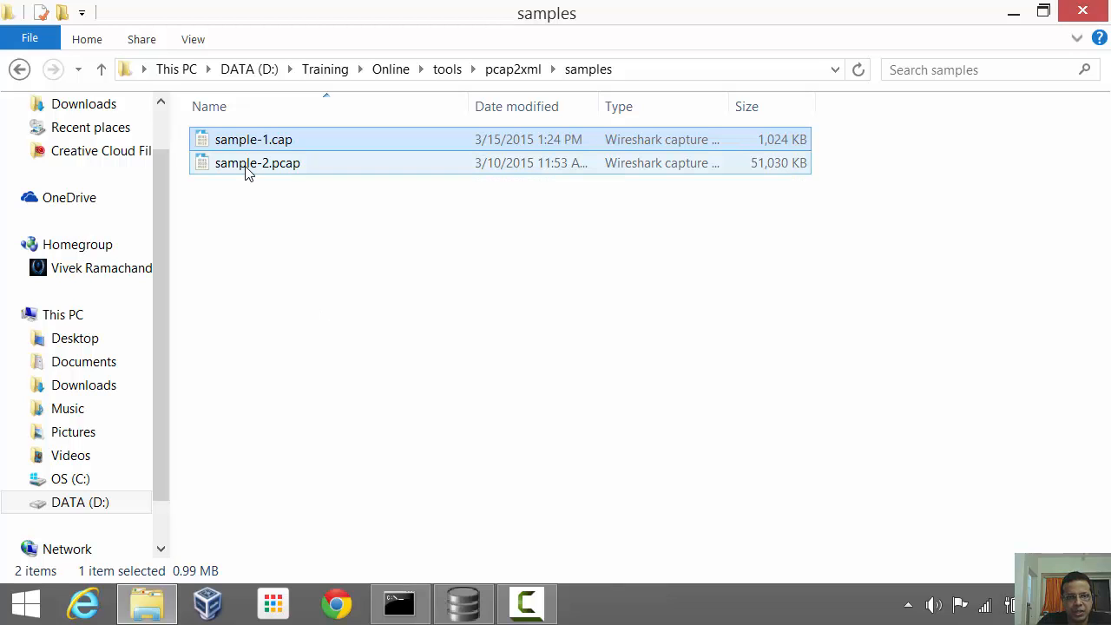
Step: Select the sample-2.pcap capture file in the samples folder
left_click(257, 163)
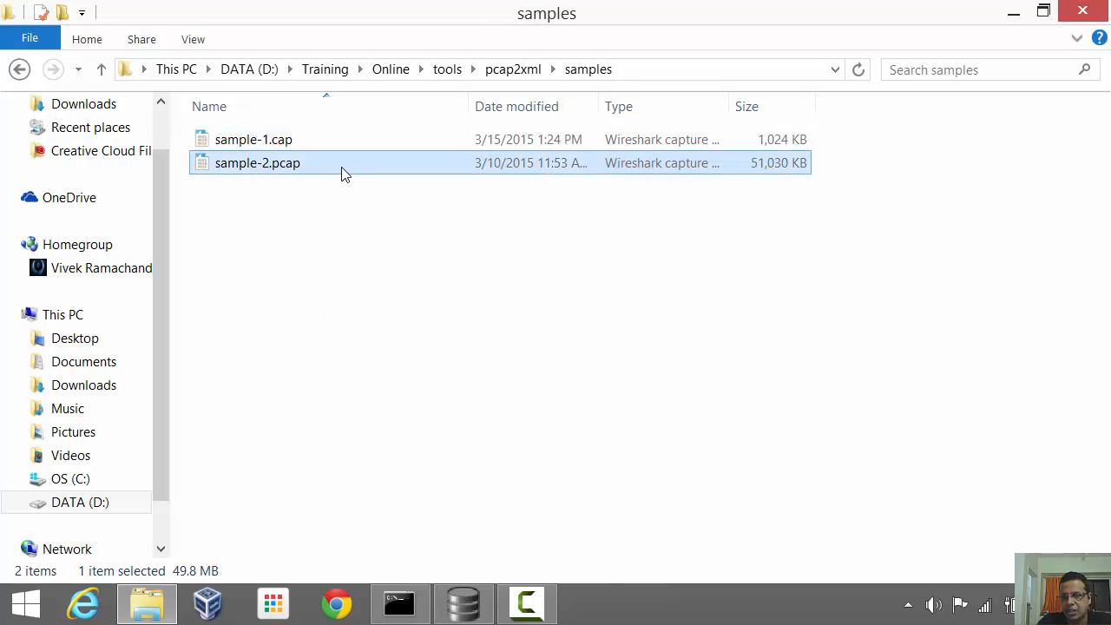
Step: Load sample-2.pcap and filter to beacon frames (wlan.fc.type_subtype == 0x0008), 26303 of 248383 packets
double_click(257, 163)
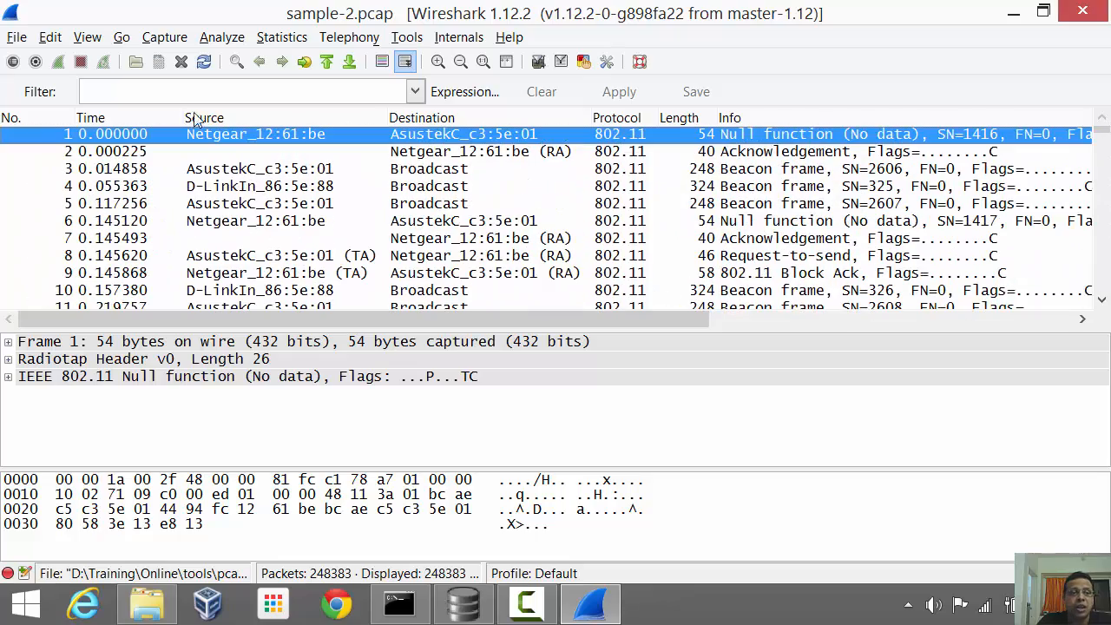
mouse_move(149, 91)
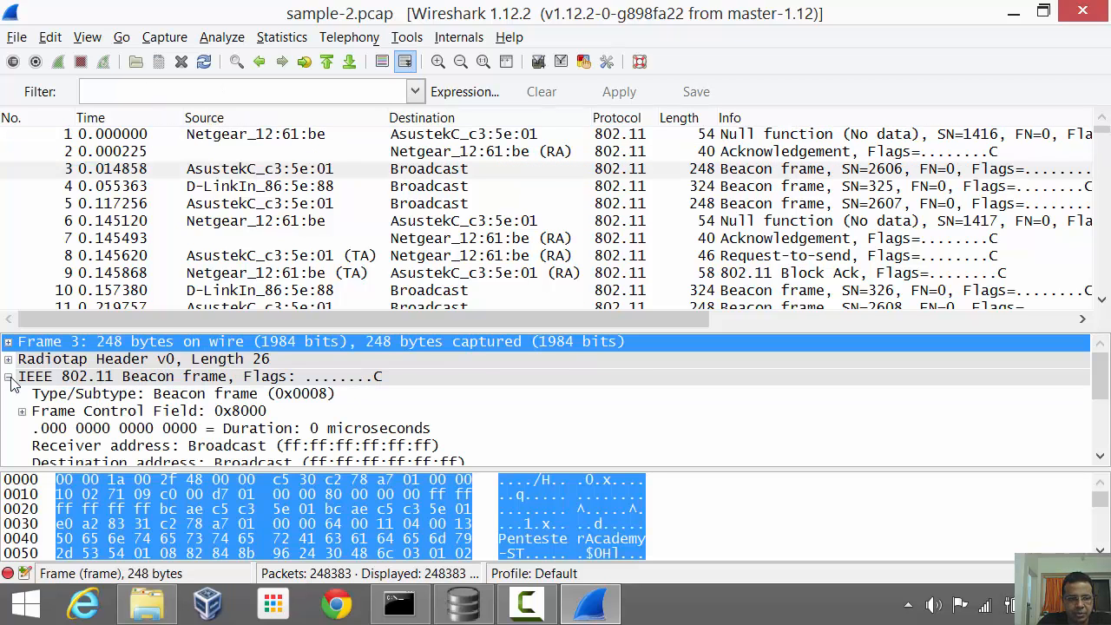
right_click(130, 392)
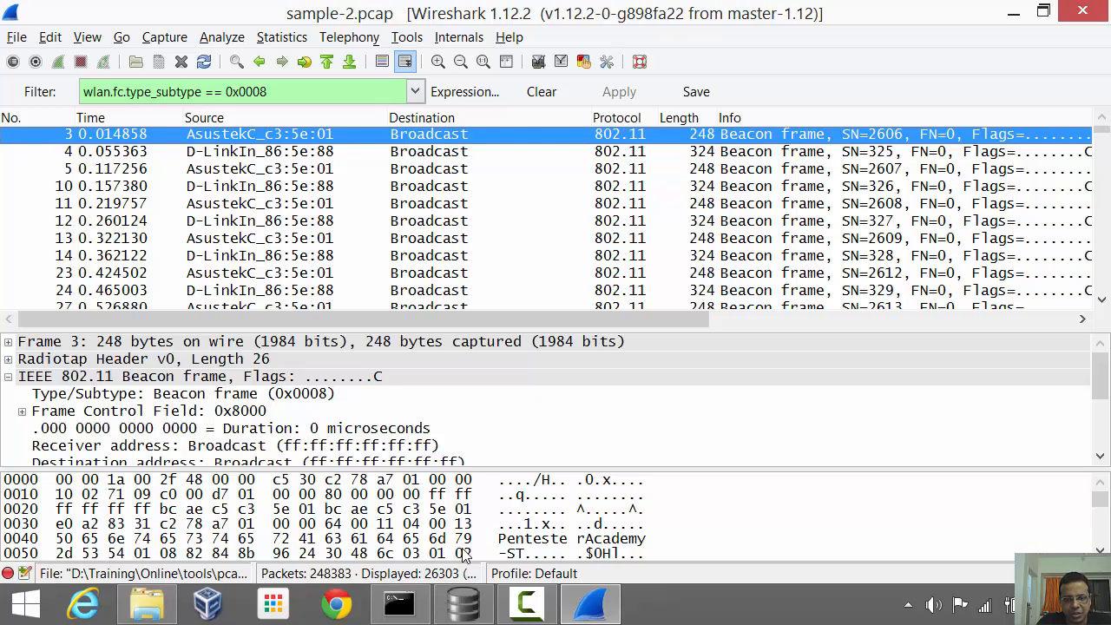
Step: In the command prompt, start a Pcap2XML.exe command pointing at the ..\..\samples capture file
left_click(399, 602)
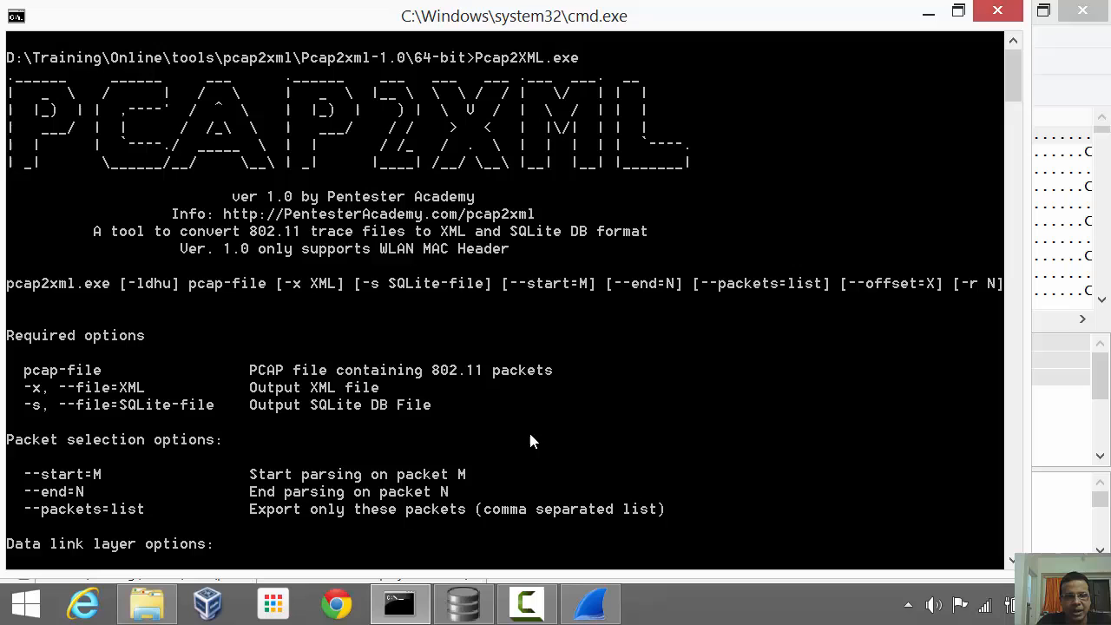
mouse_move(388, 389)
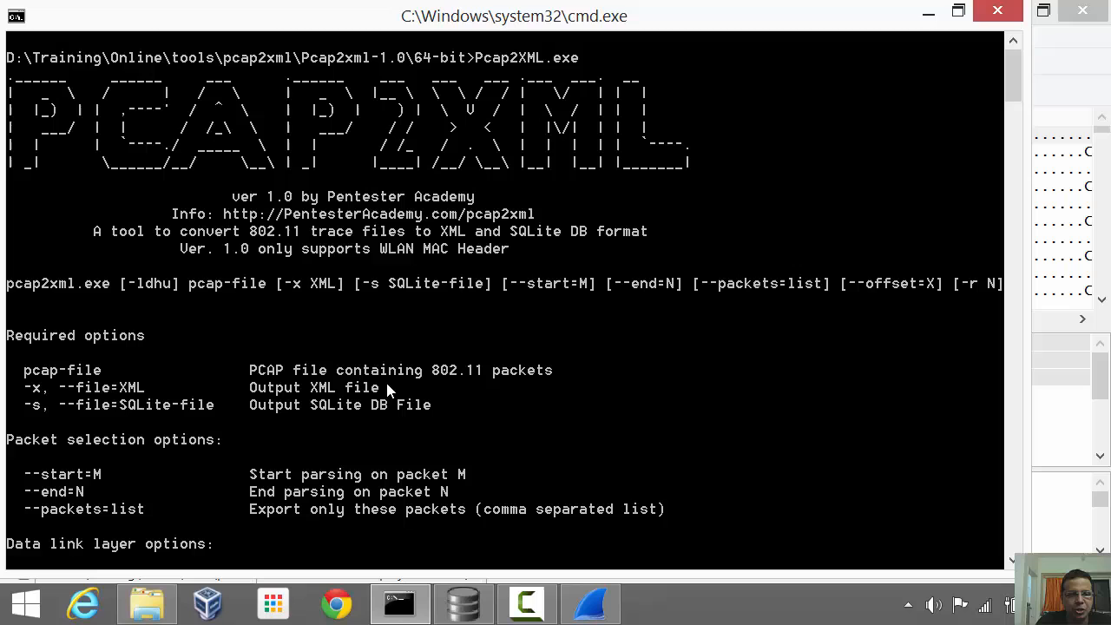
scroll("down", 3)
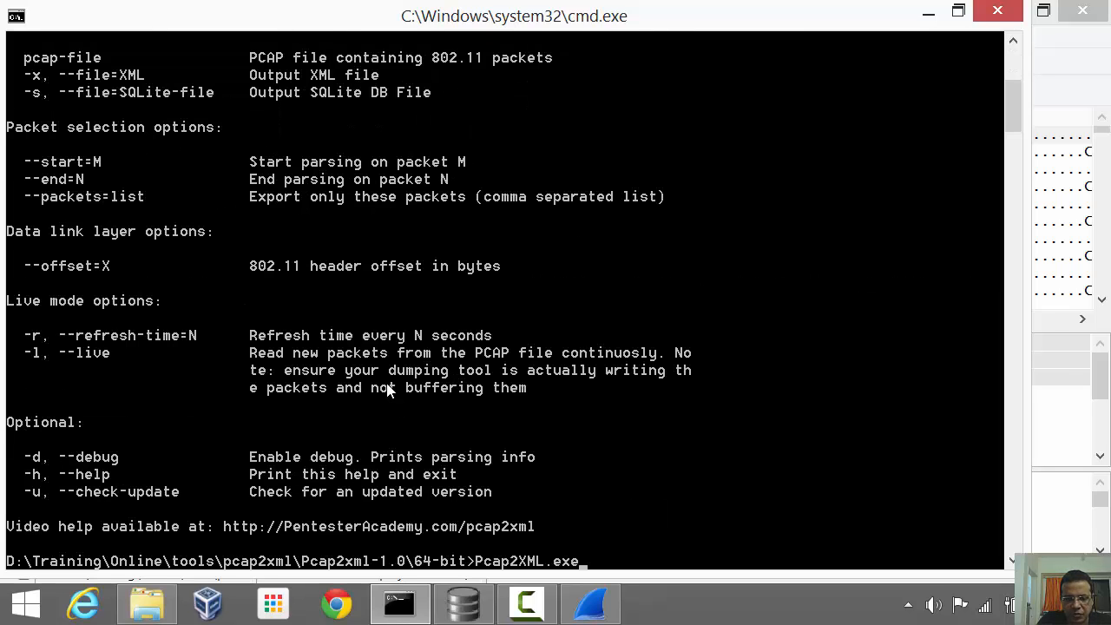
type("..")
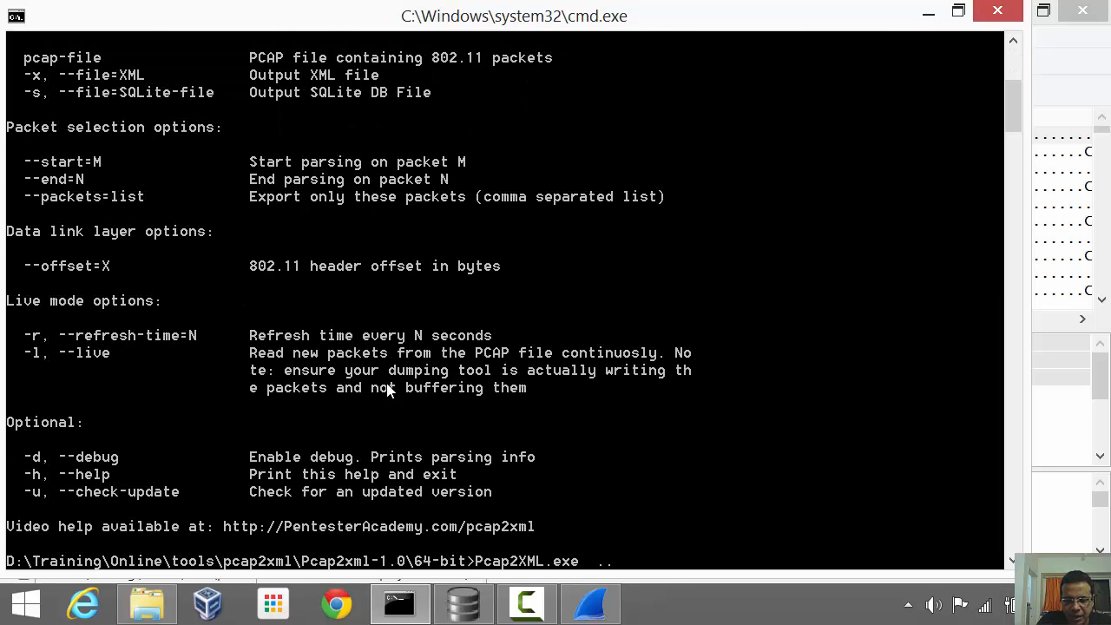
type("\\..")
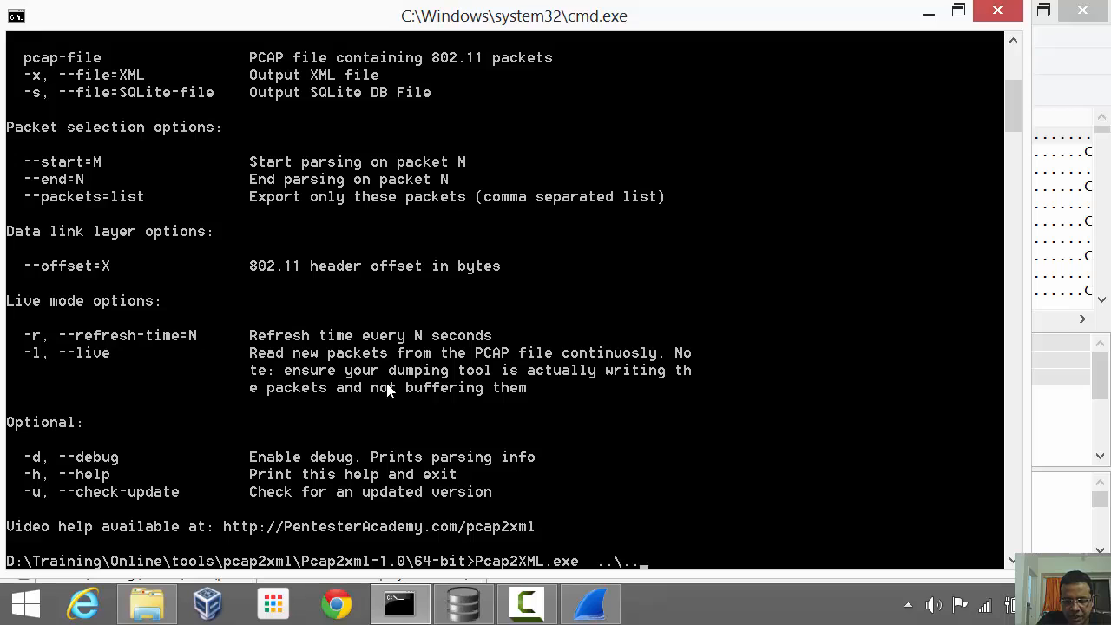
type("\\samples")
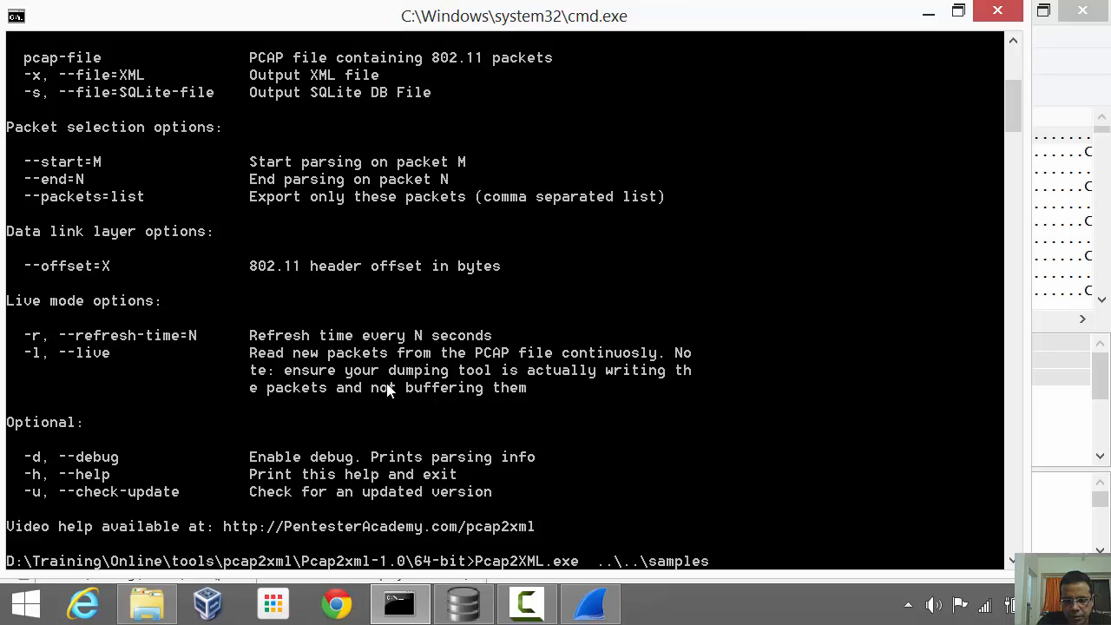
type("\\sample-1.cap")
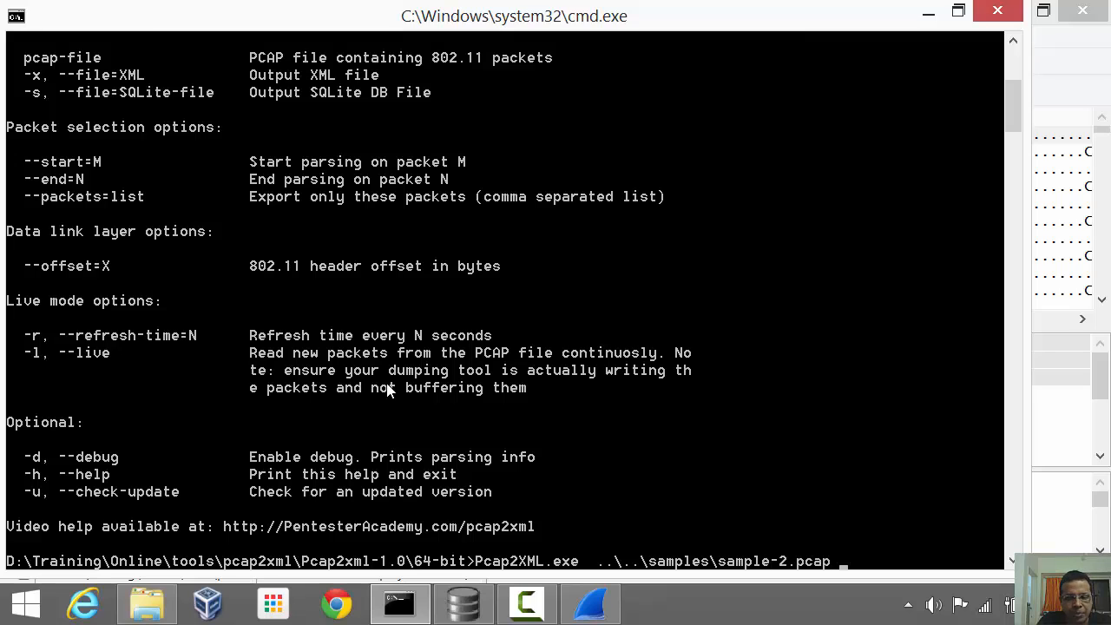
Step: Replace the mistaken -x XML option with -s and begin the output name 'samp'
type("-x")
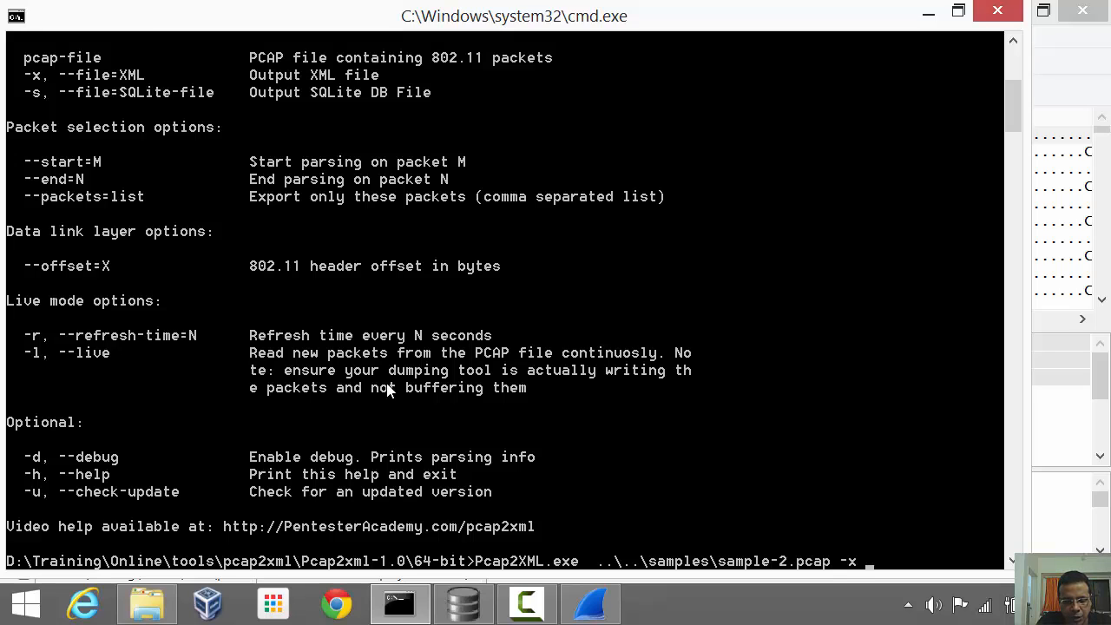
type("s")
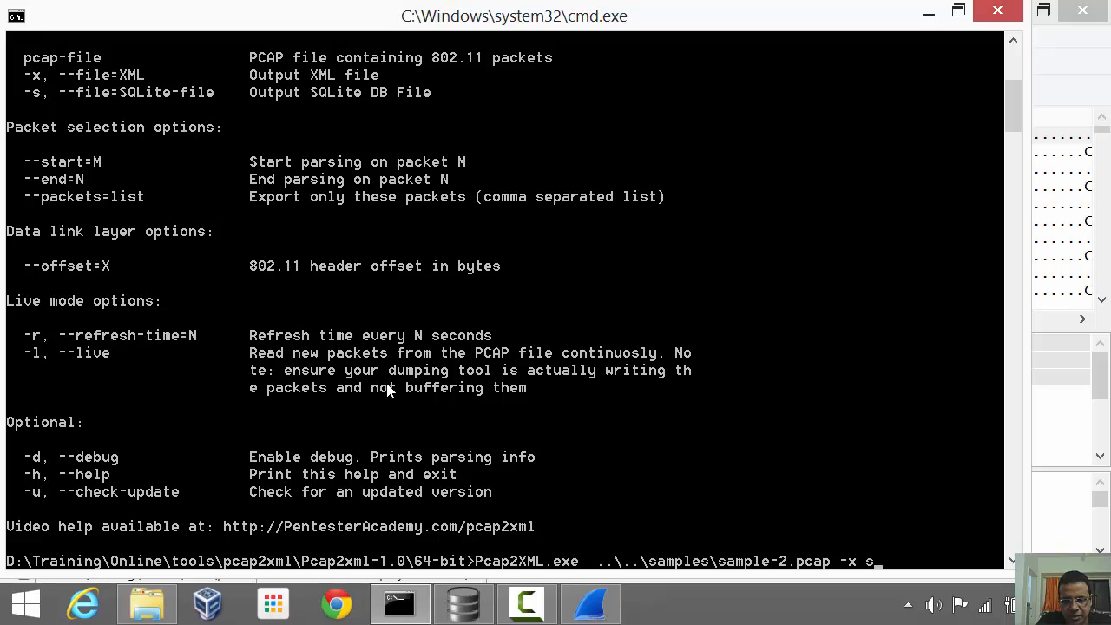
key("backspace")
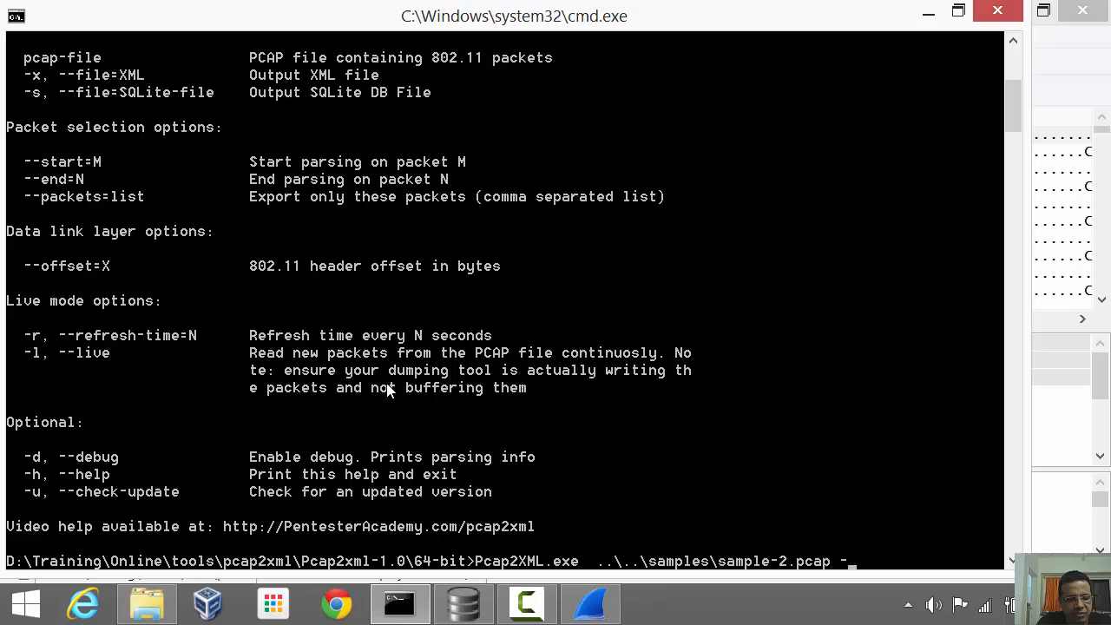
type("-s sample2.db")
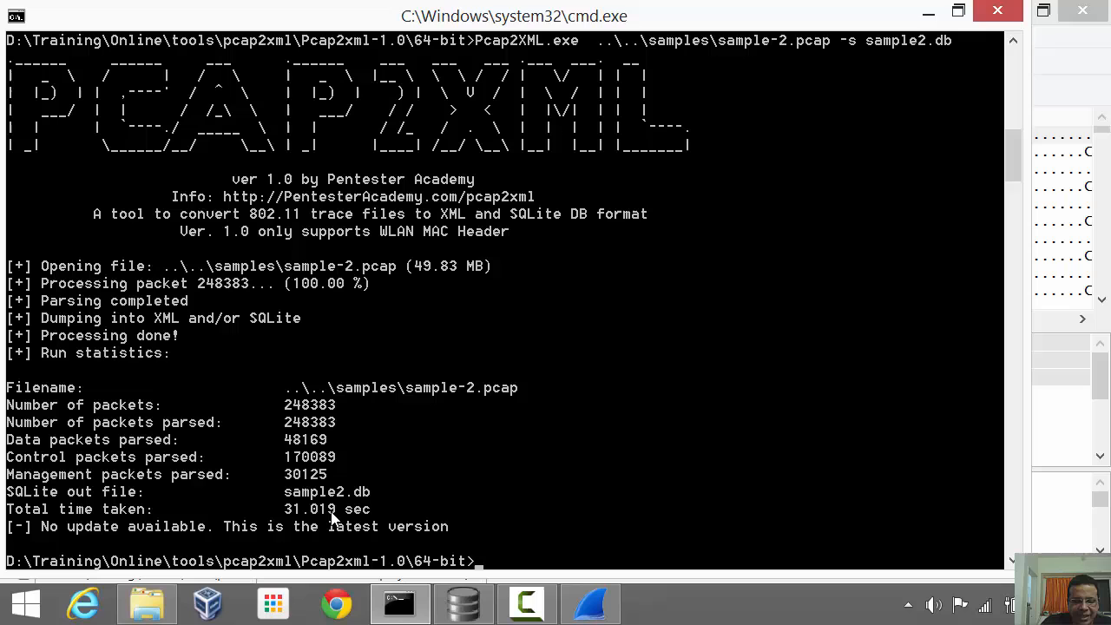
mouse_move(425, 404)
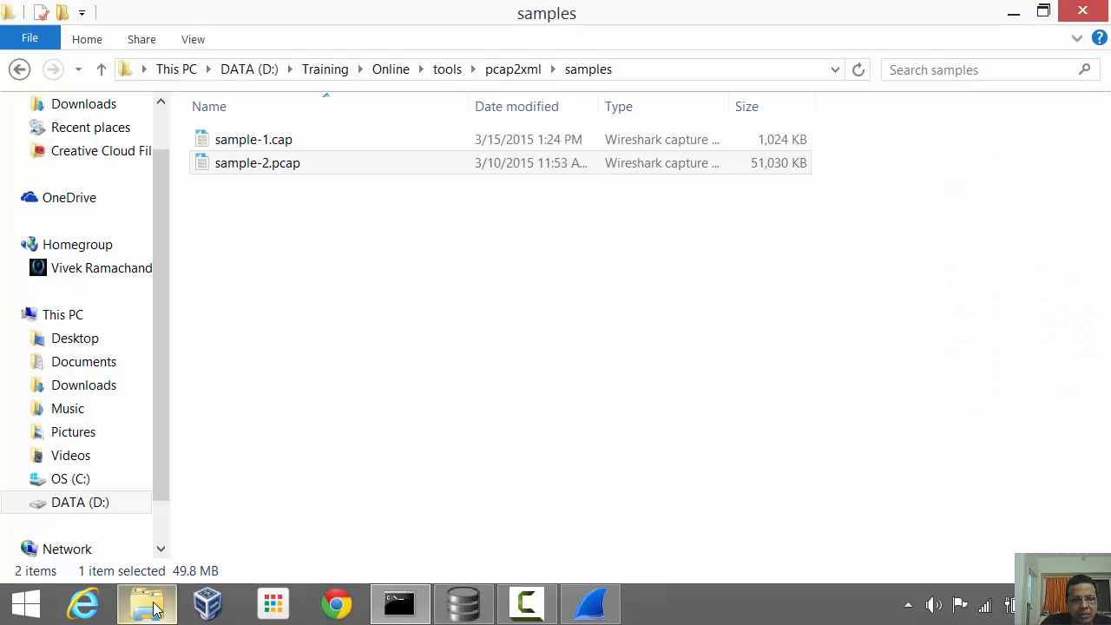
Step: Navigate to the Pcap2xml-1.0\64-bit folder holding the new sample2.db file
left_click(512, 69)
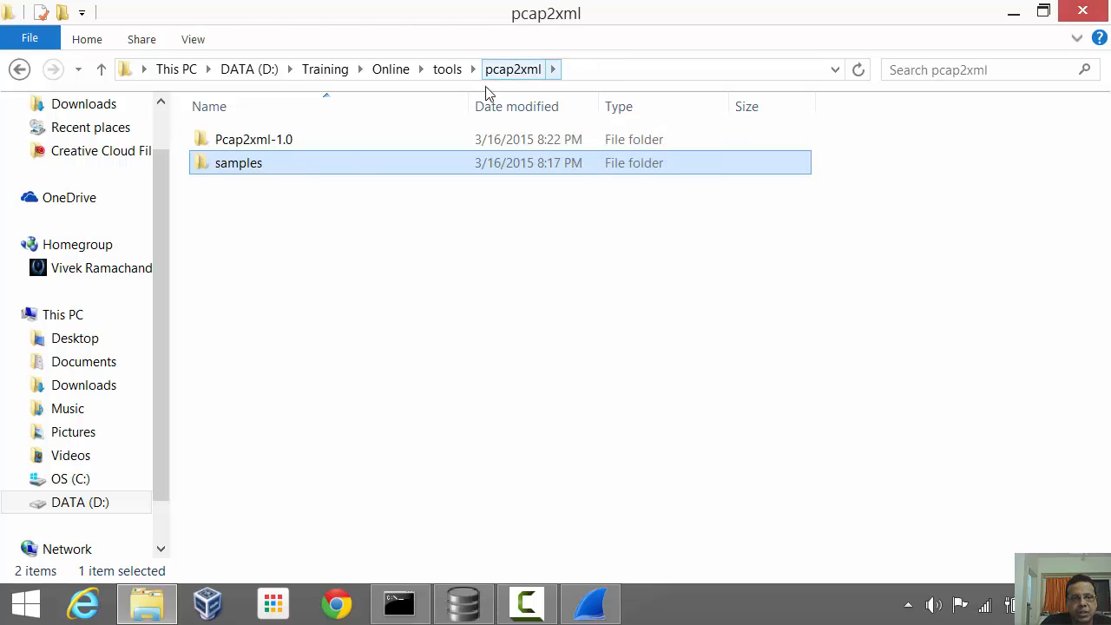
double_click(253, 139)
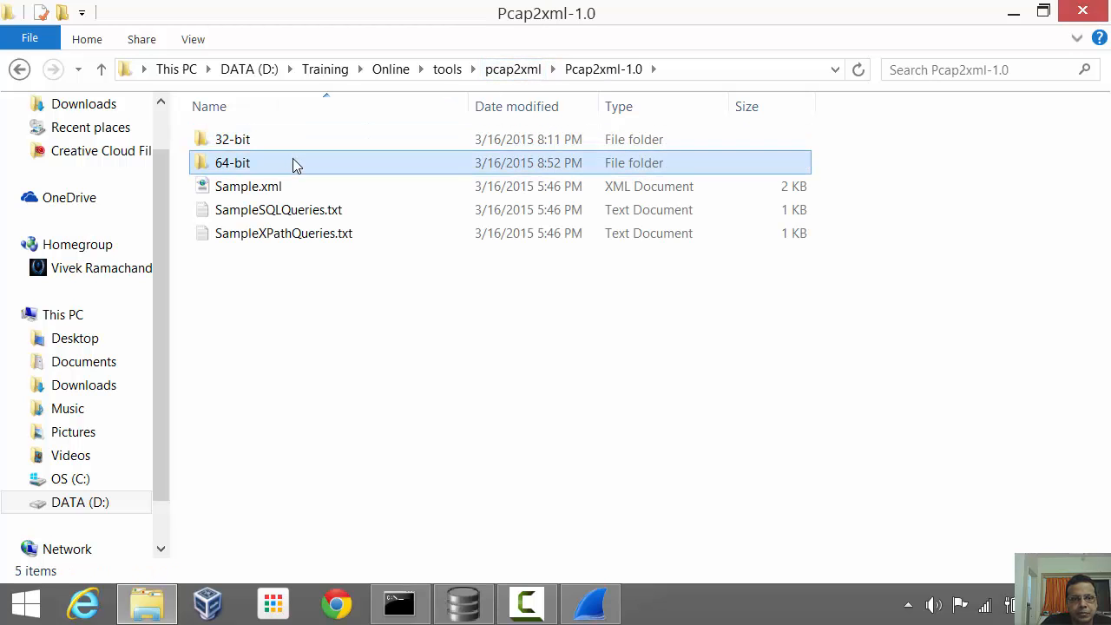
double_click(232, 163)
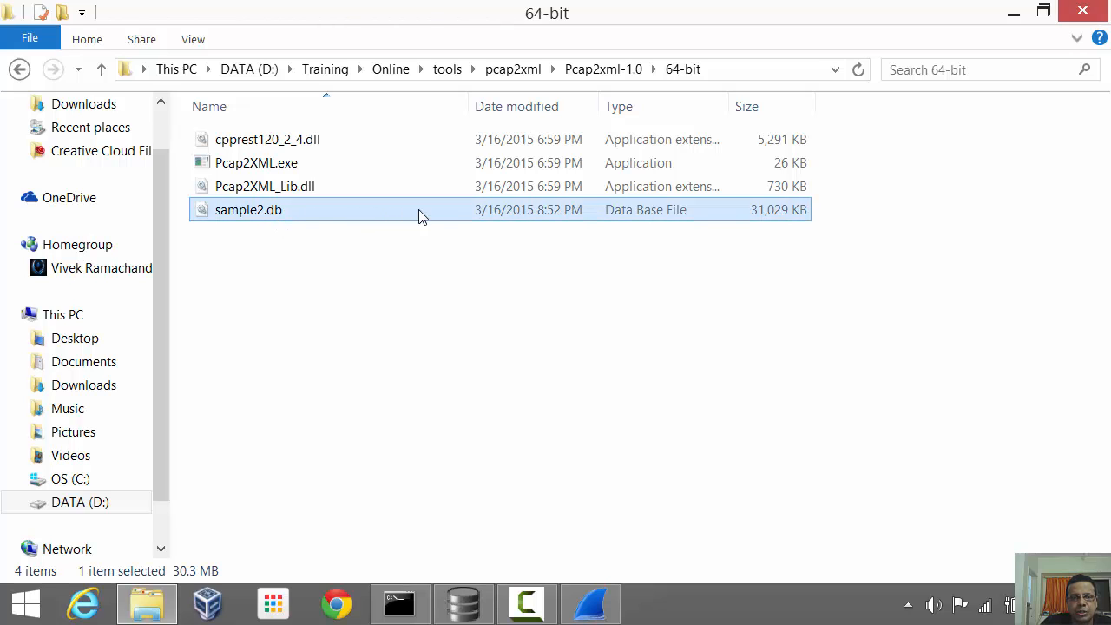
mouse_move(434, 215)
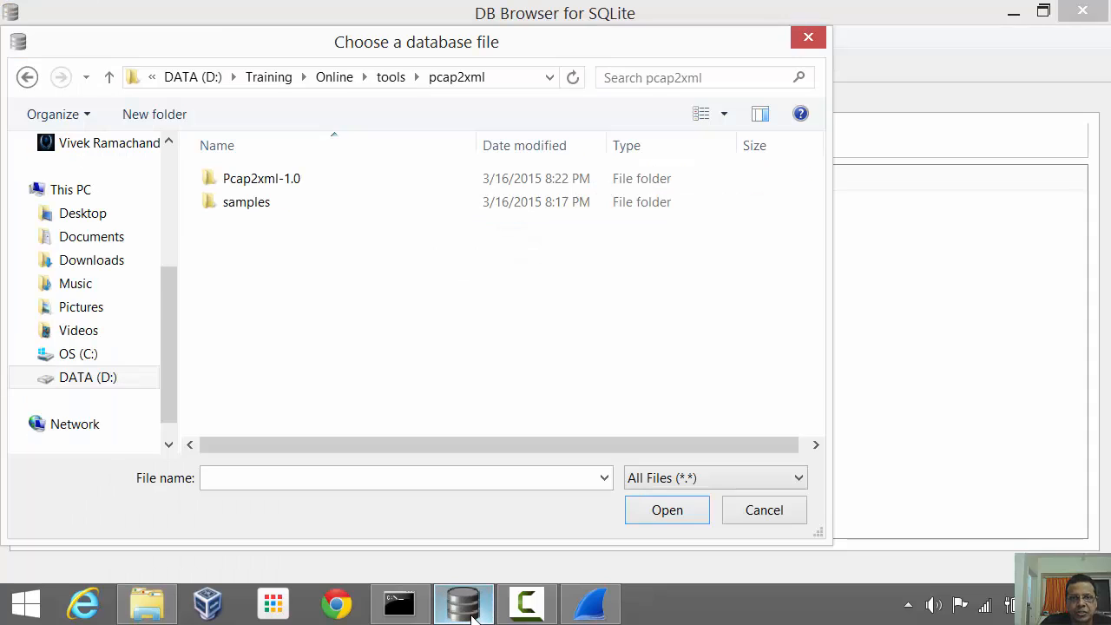
Step: Browse into the 64-bit folder, expand the indices and view the MACHeaders table's CREATE TABLE schema
double_click(260, 177)
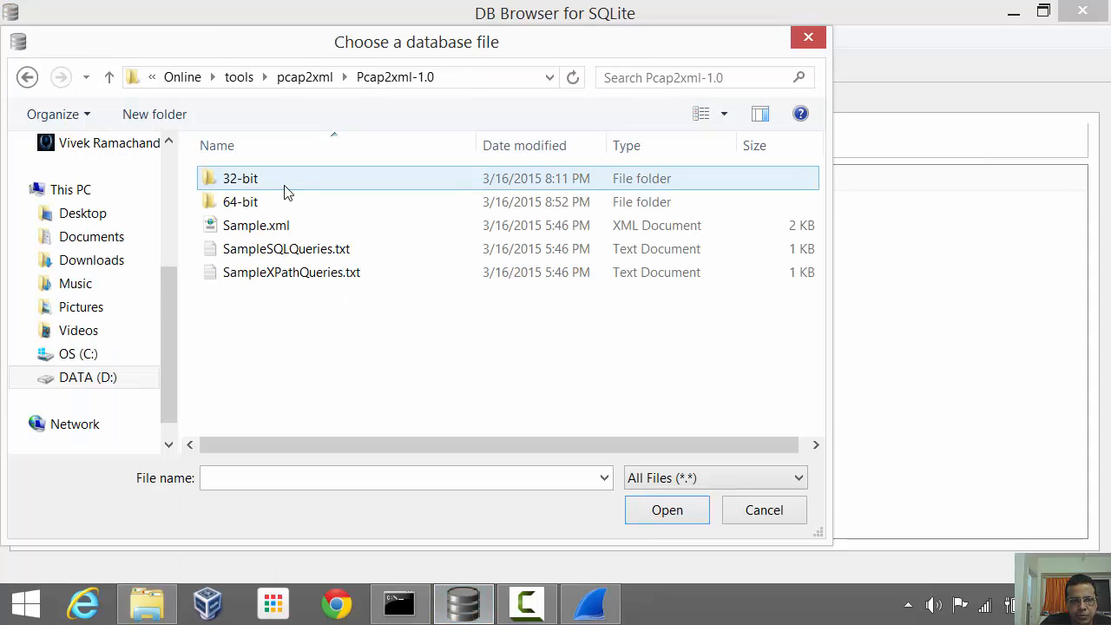
double_click(240, 201)
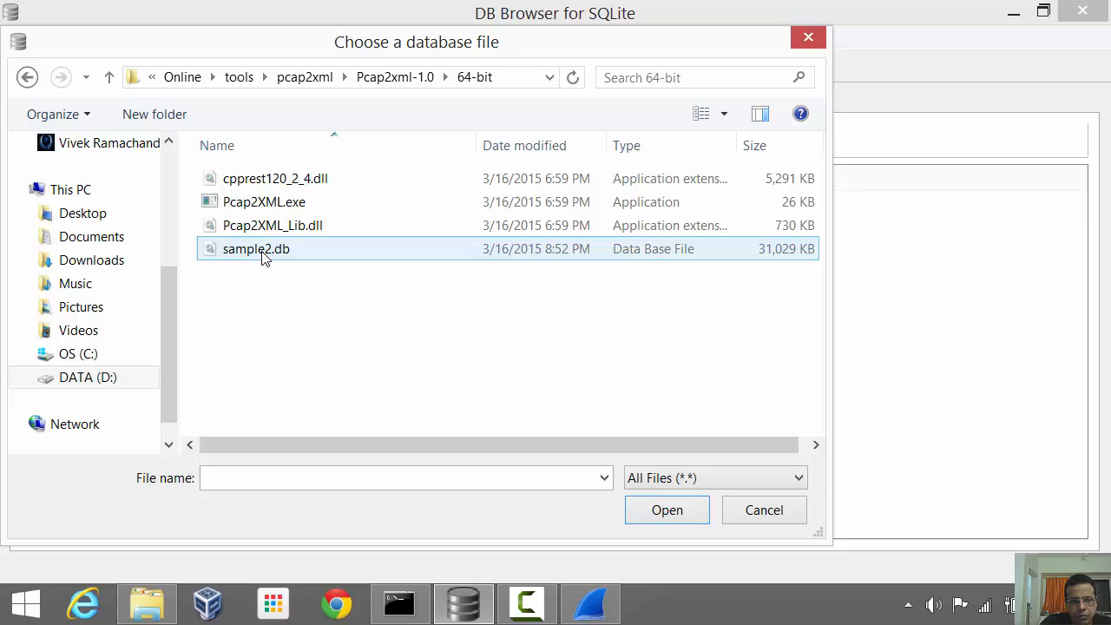
left_click(667, 511)
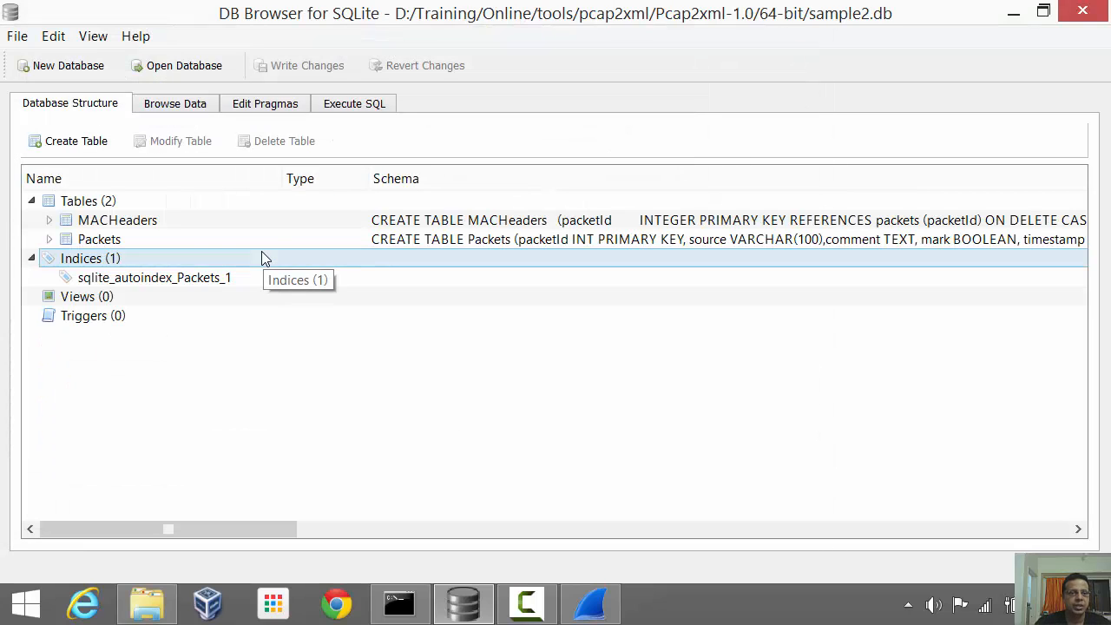
left_click(118, 218)
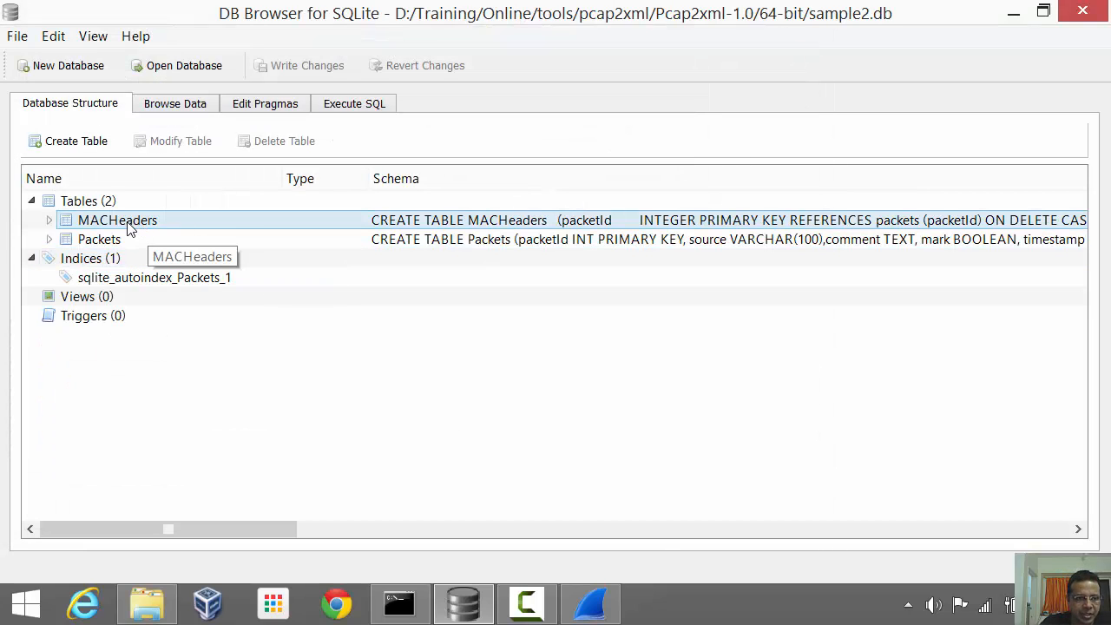
mouse_move(146, 229)
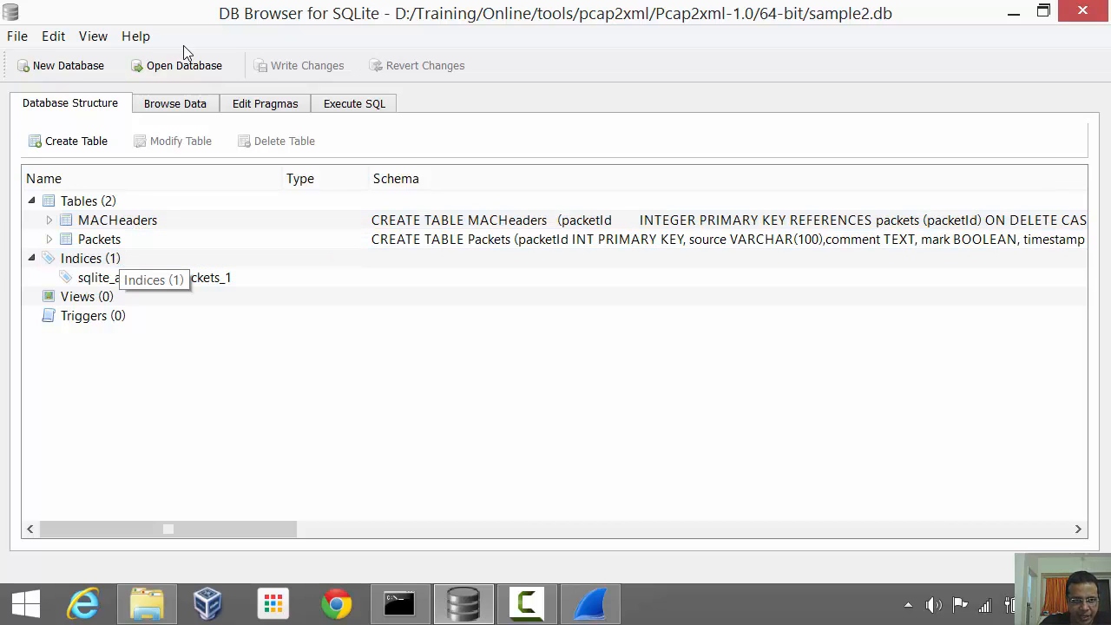
Step: Browse the MACHeaders table's 248383 rows and scroll across its columns
left_click(174, 104)
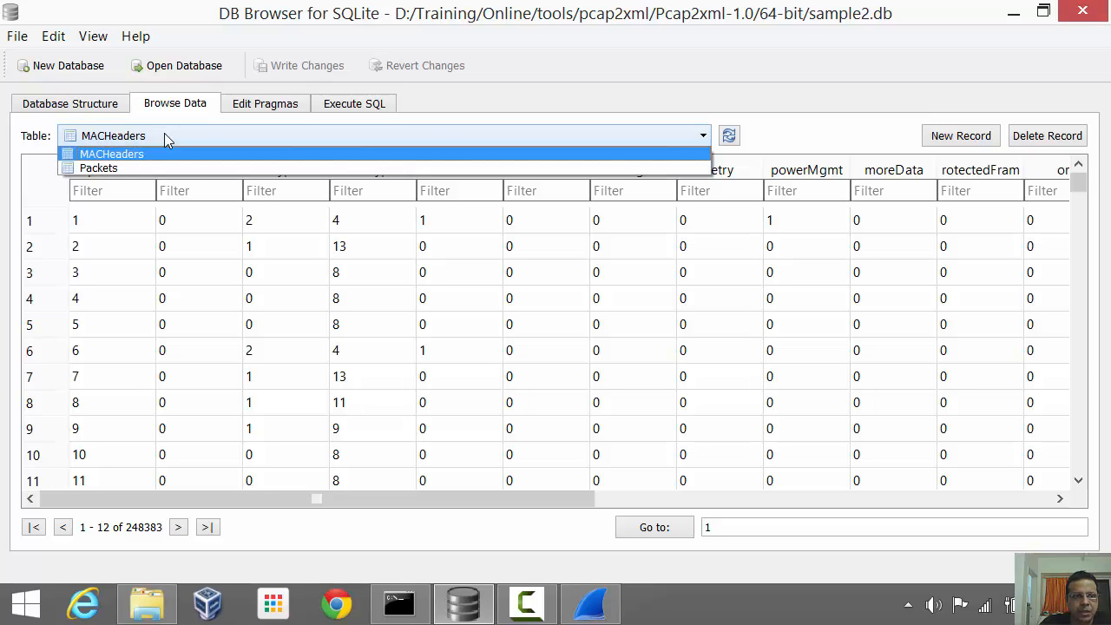
left_click(97, 167)
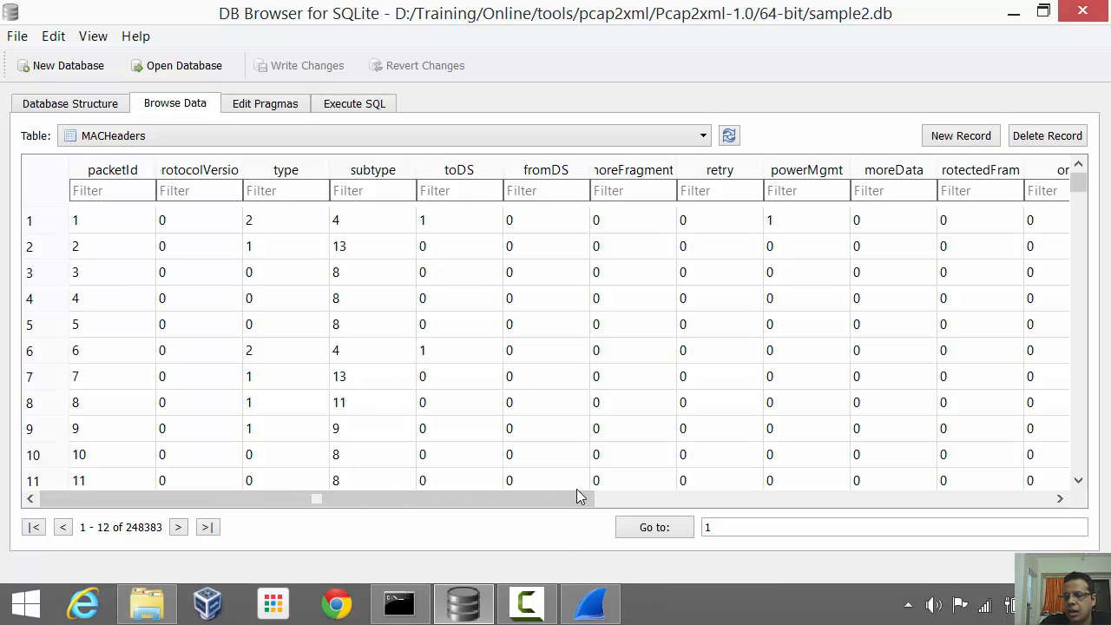
left_click_drag(316, 496, 622, 497)
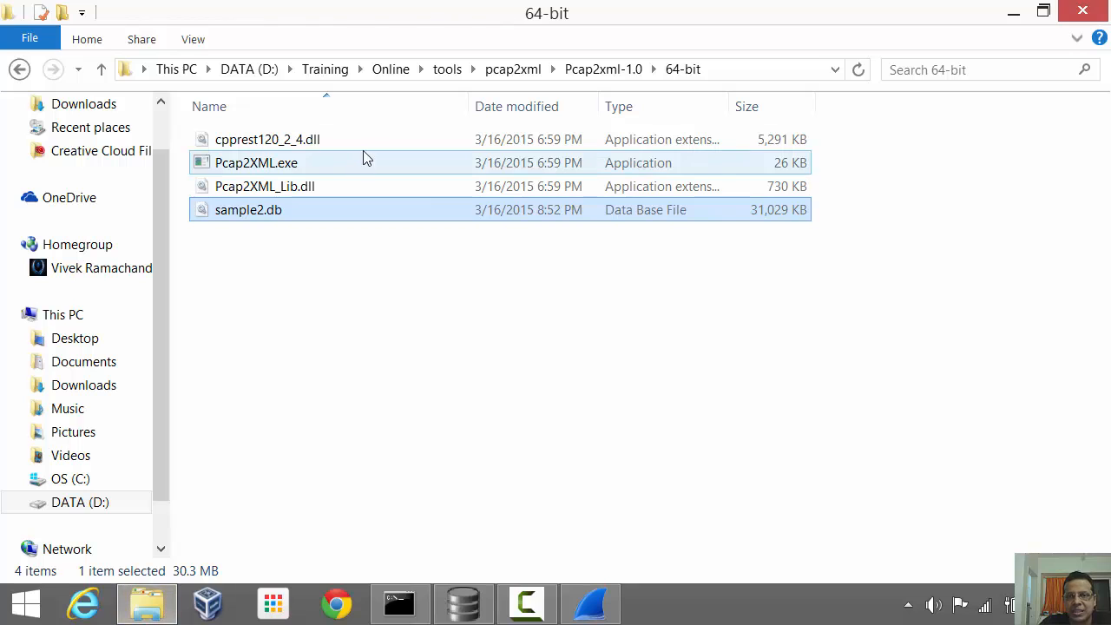
Step: View Sample.xml from Pcap2xml-1.0 in Internet Explorer, then return to the MACHeaders records
left_click(512, 70)
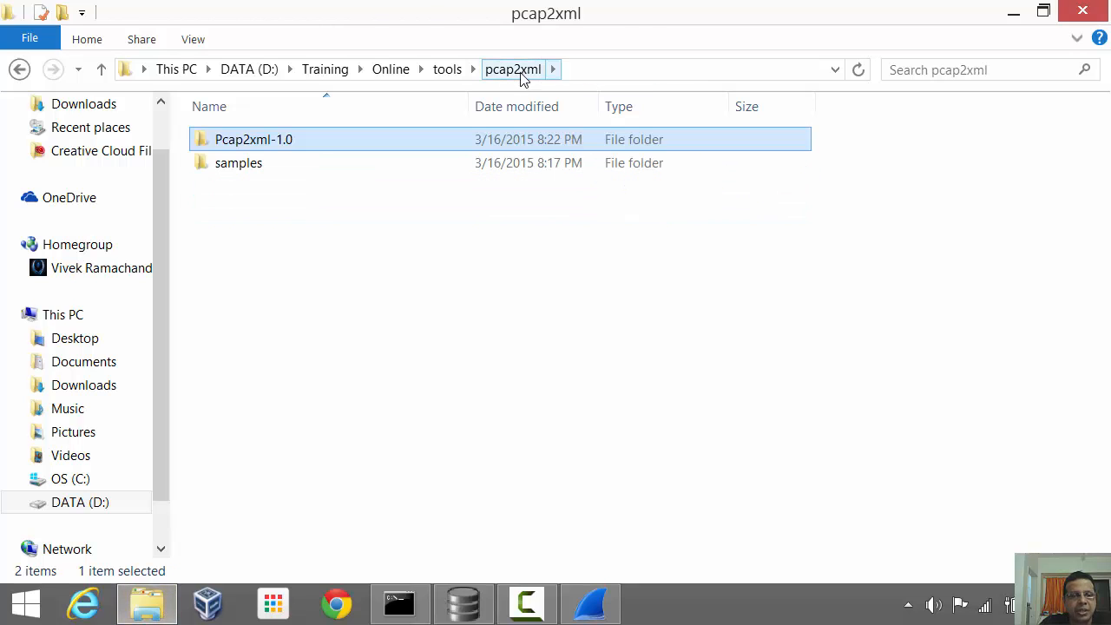
double_click(254, 138)
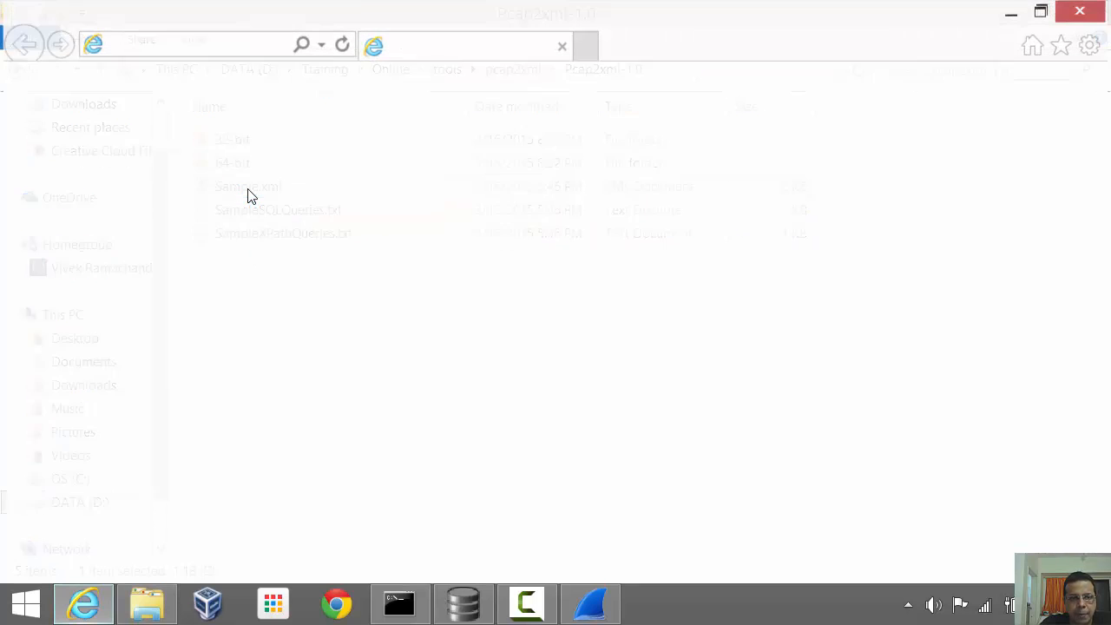
double_click(246, 185)
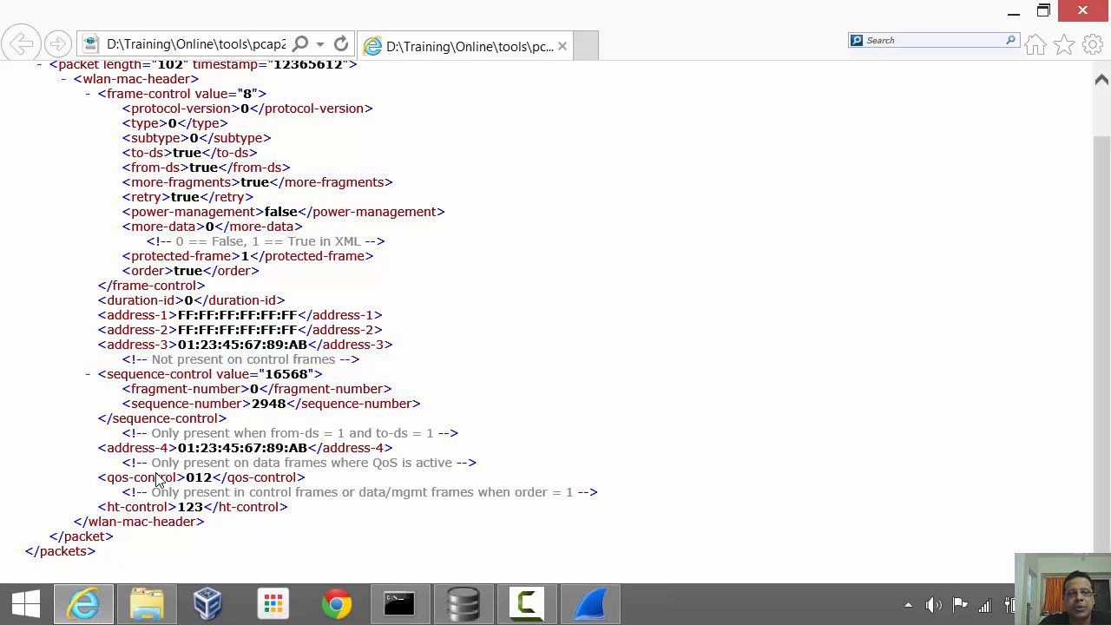
mouse_move(452, 538)
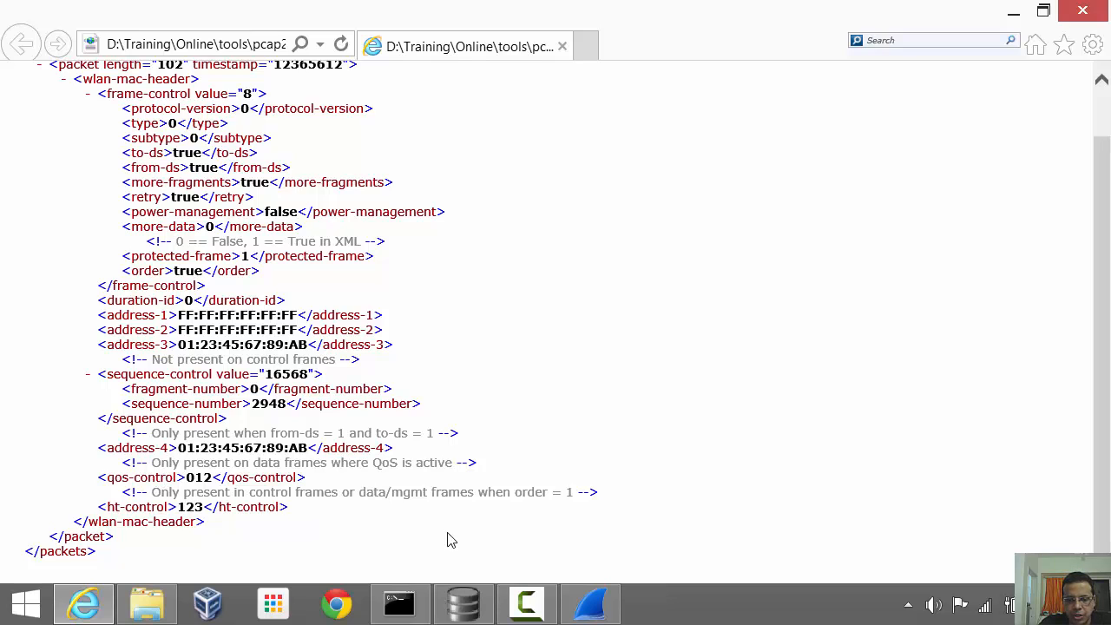
left_click(461, 603)
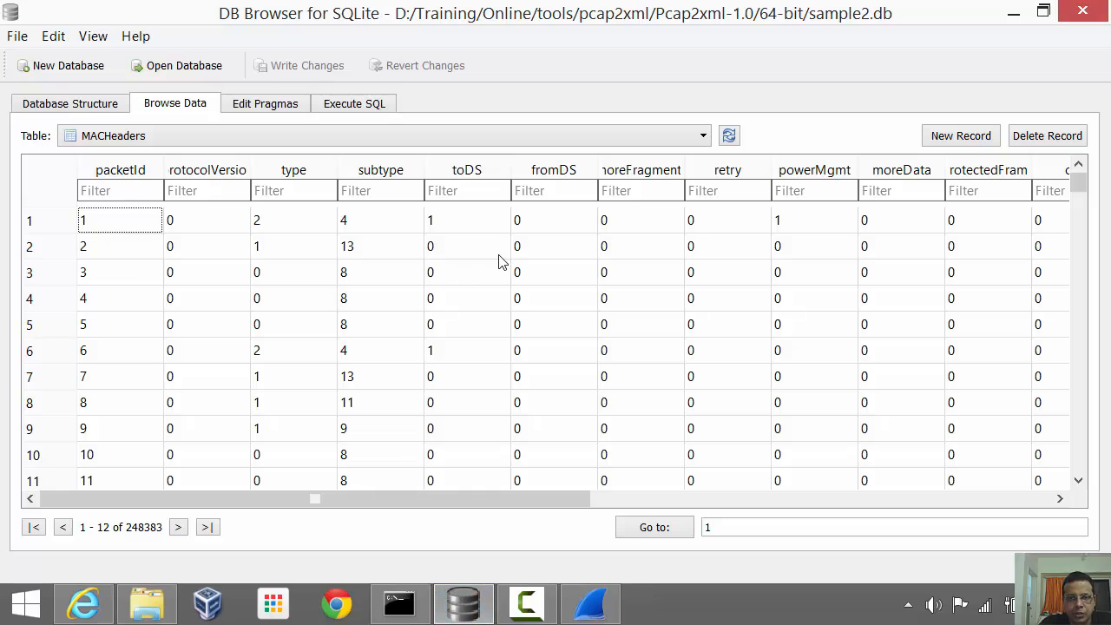
mouse_move(407, 295)
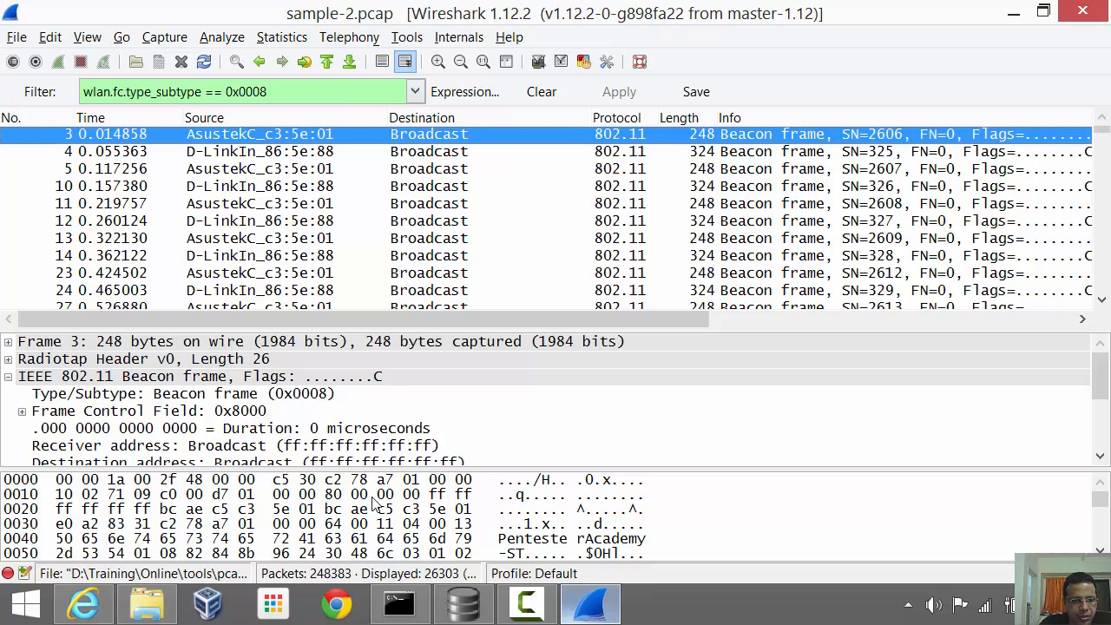
Step: Expand the beacon frame's frame control field to confirm type 0, subtype 8, then return to MACHeaders
left_click(21, 410)
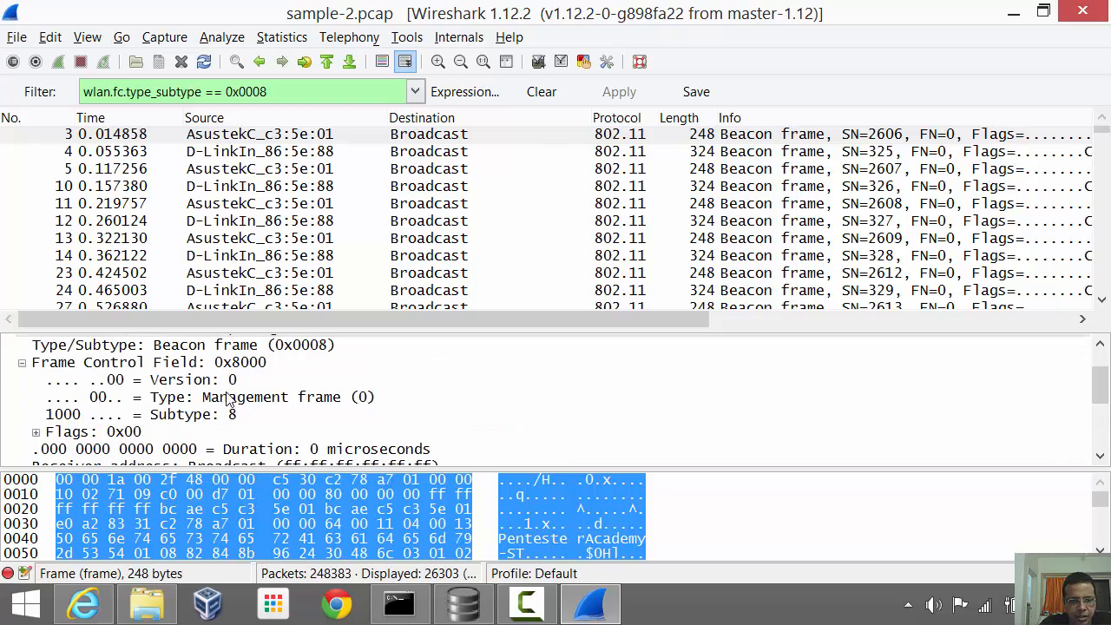
left_click(260, 395)
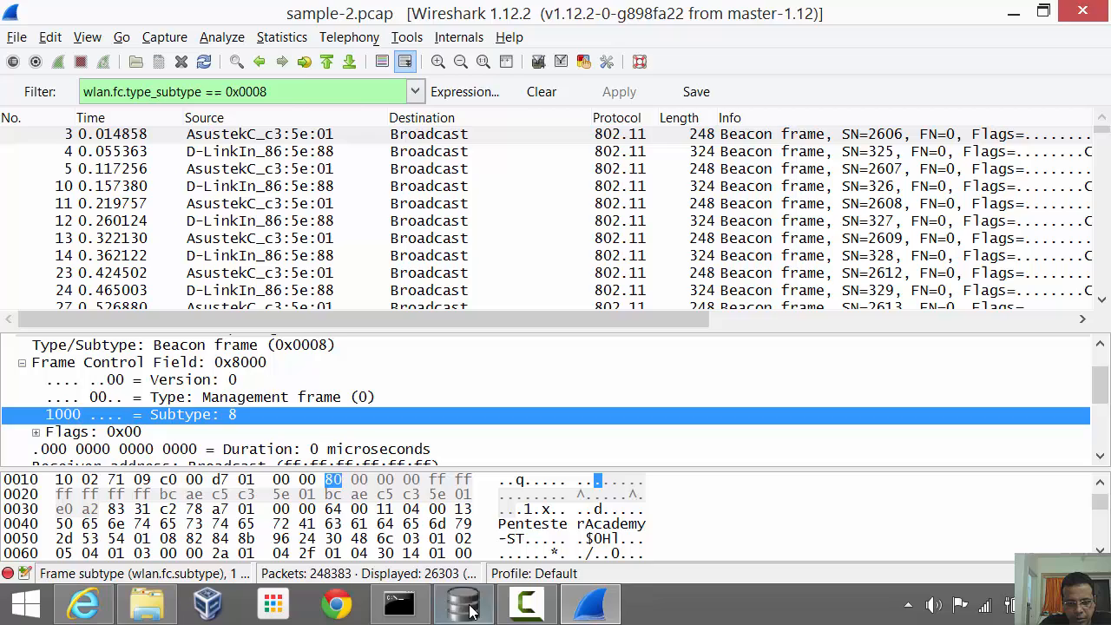
left_click(462, 604)
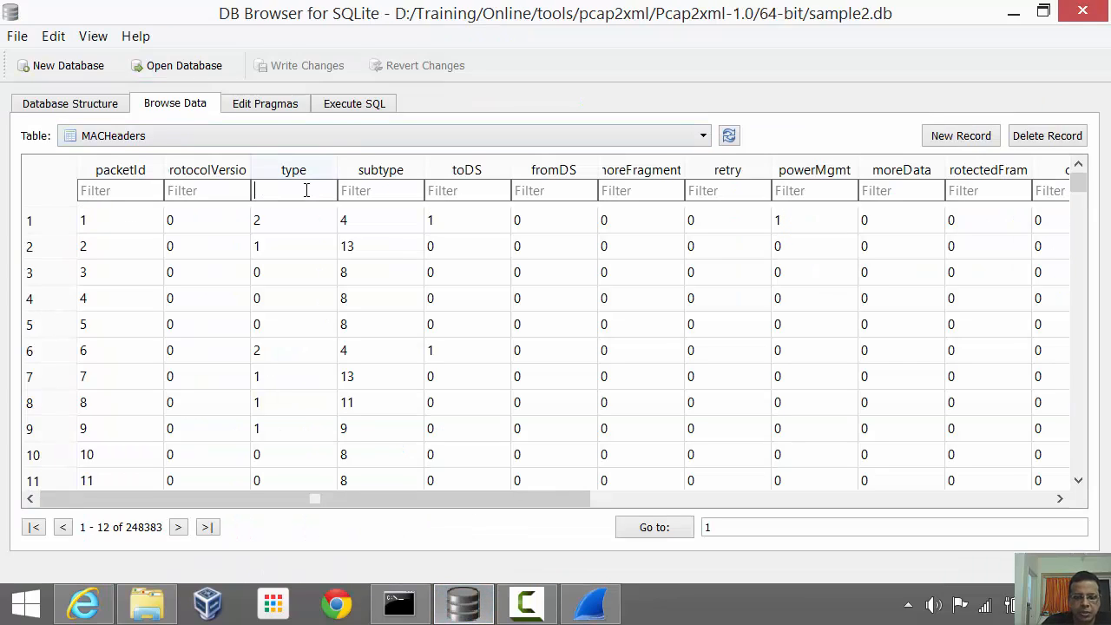
type("0")
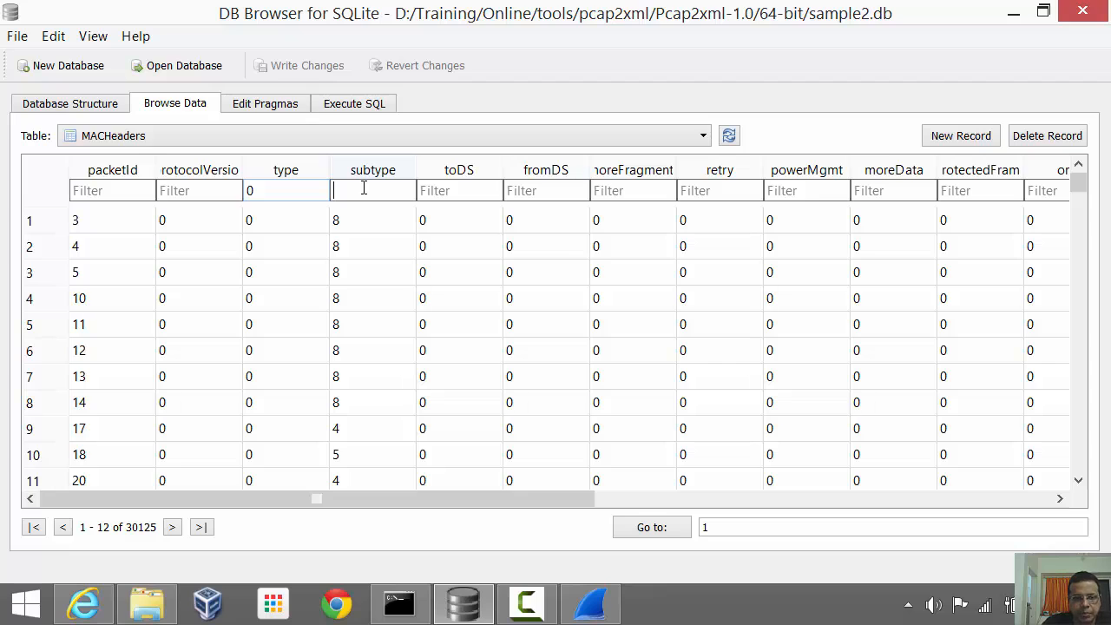
type("8")
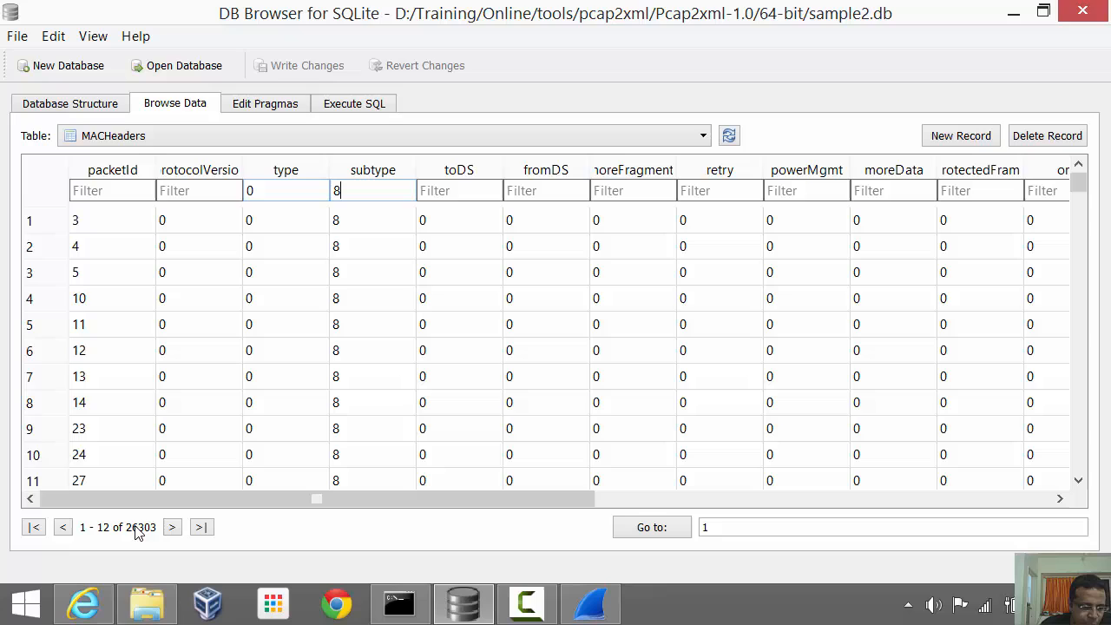
mouse_move(153, 542)
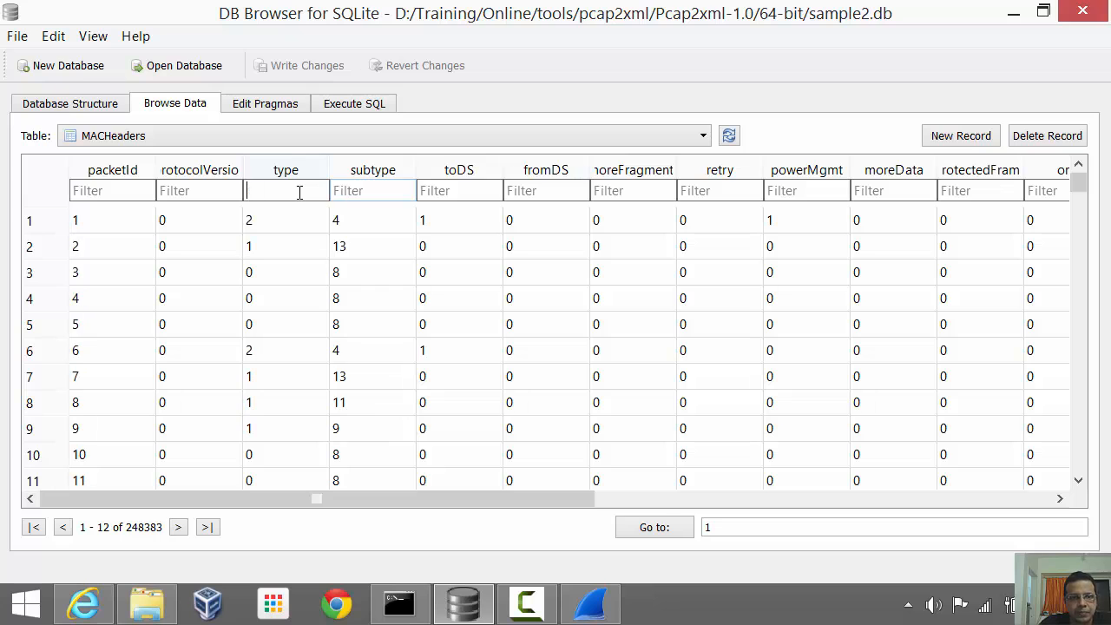
Step: Open SampleSQLQueries.txt from the Pcap2xml-1.0 folder with WordPad
left_click(354, 104)
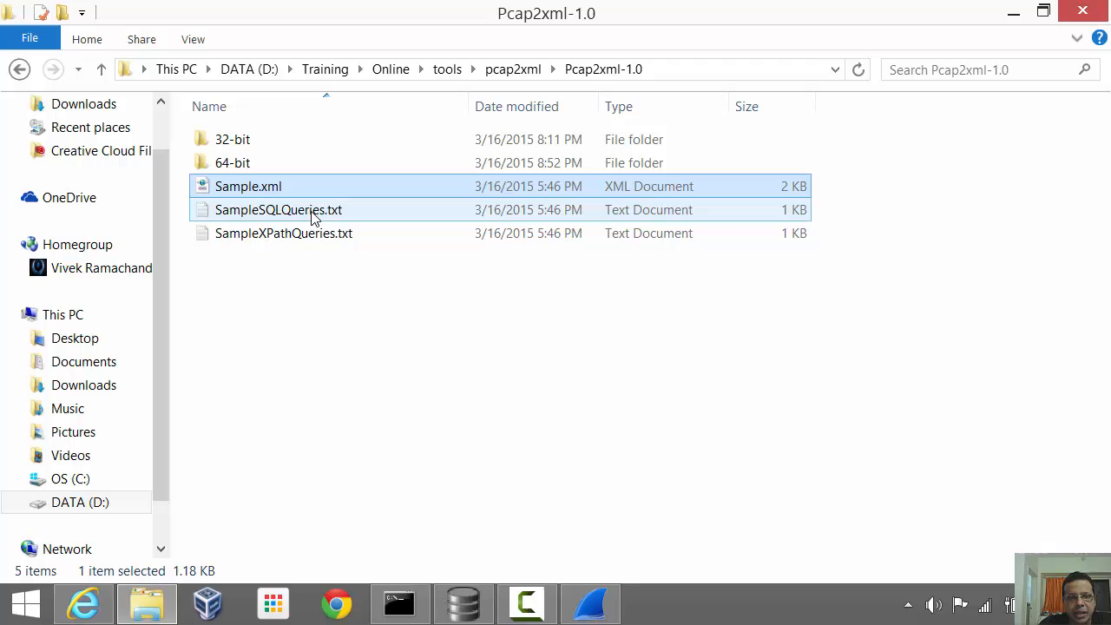
double_click(278, 208)
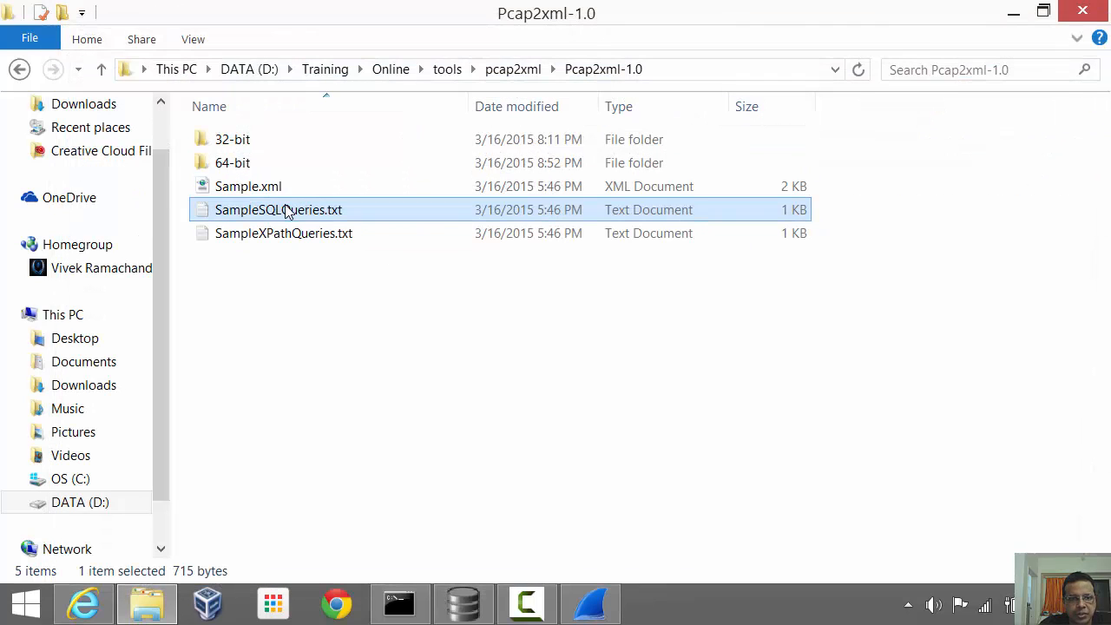
right_click(278, 208)
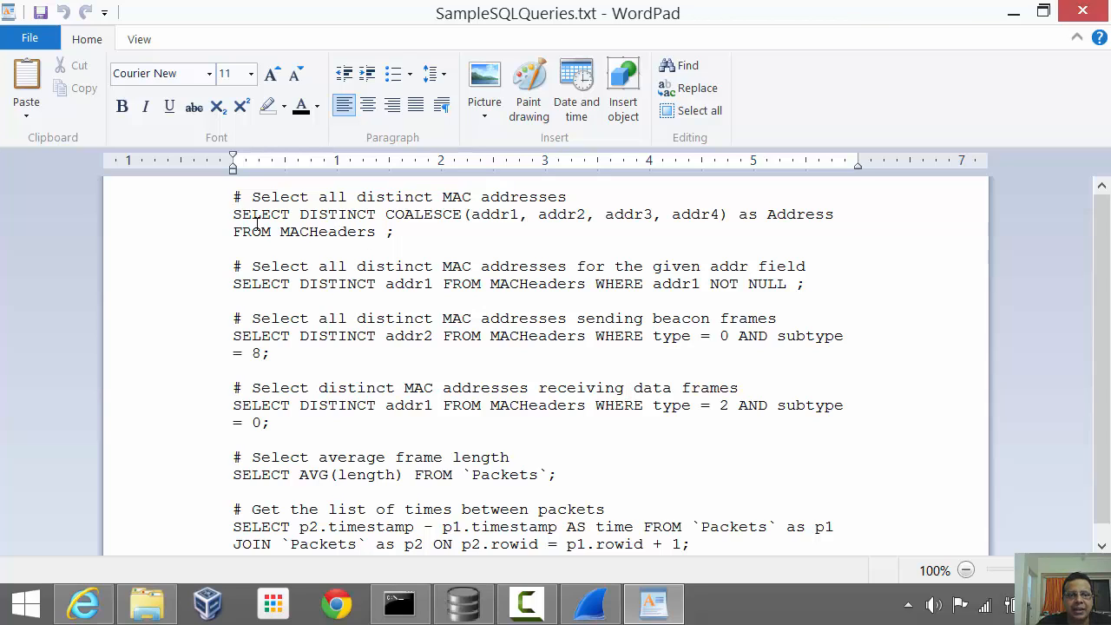
Step: Copy the first SELECT DISTINCT COALESCE query listing all distinct MAC addresses
left_click_drag(232, 216, 401, 233)
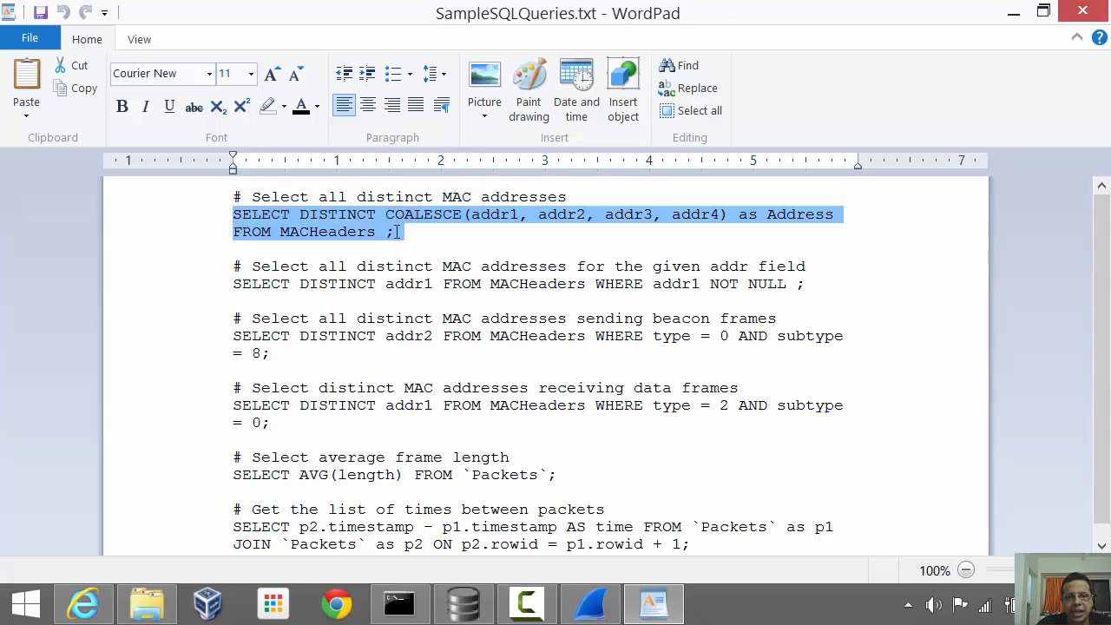
right_click(395, 233)
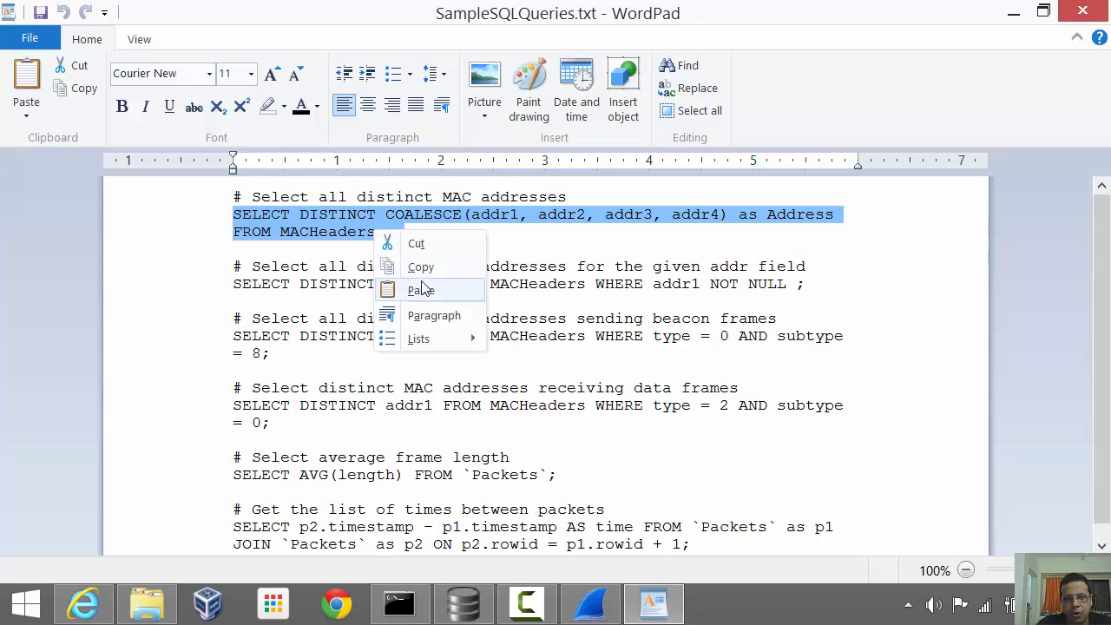
left_click(420, 288)
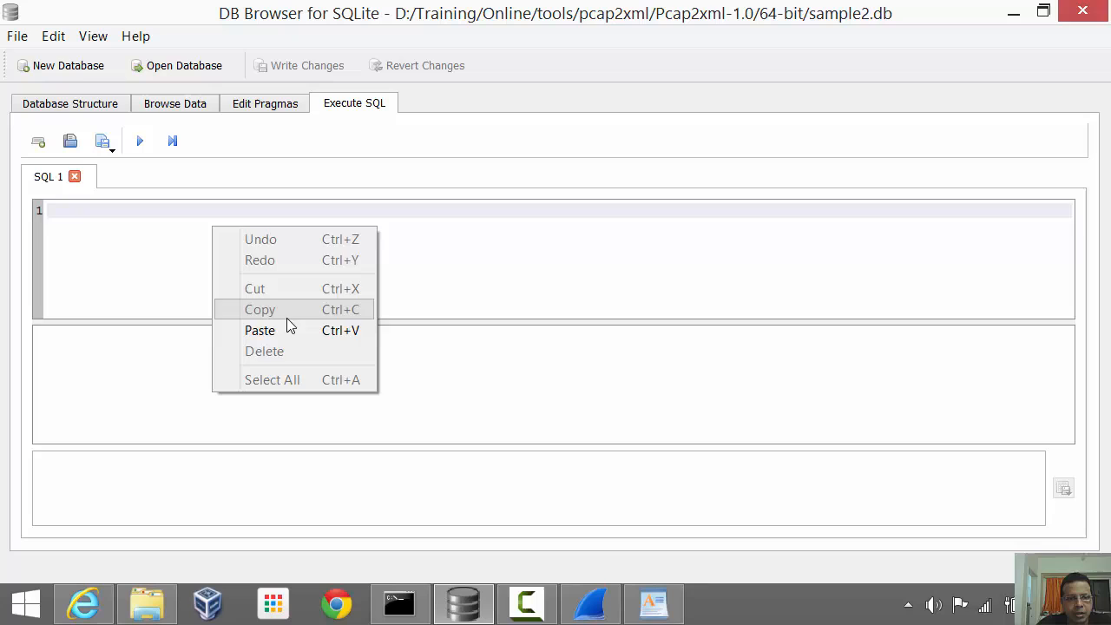
Step: Run the COALESCE distinct-address query on MACHeaders, returning 86 MAC addresses
left_click(260, 329)
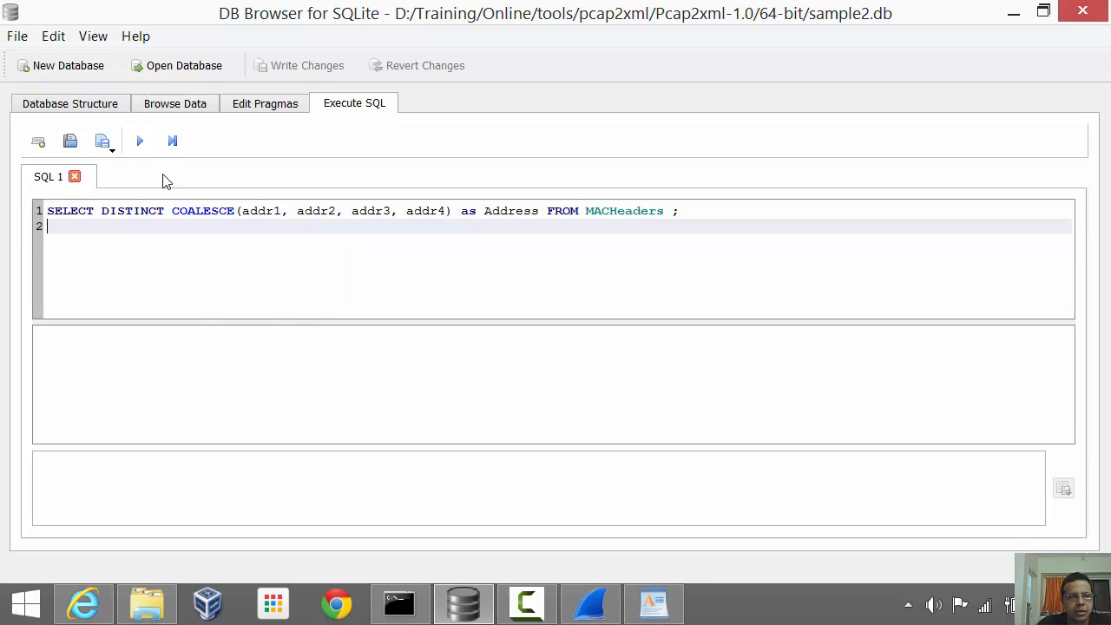
left_click(139, 141)
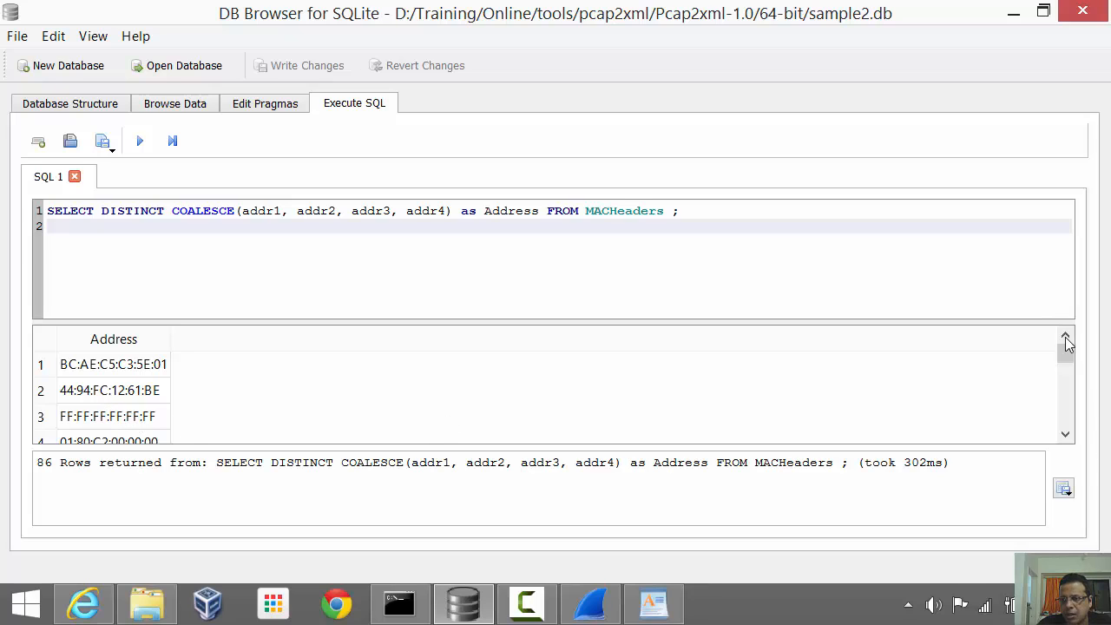
left_click_drag(1066, 339, 1066, 364)
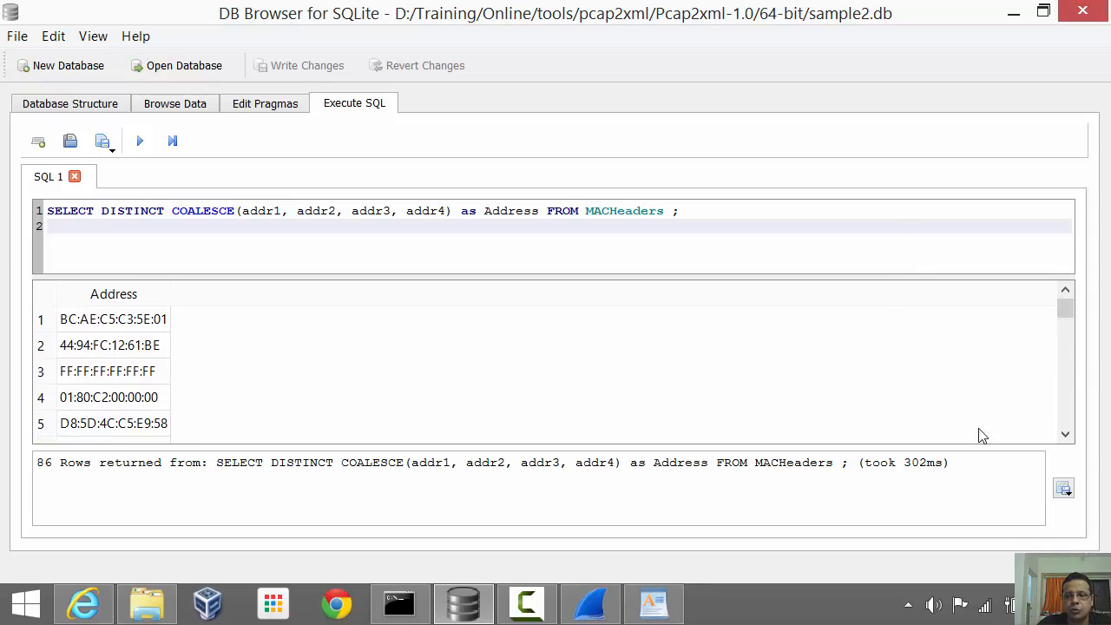
mouse_move(929, 485)
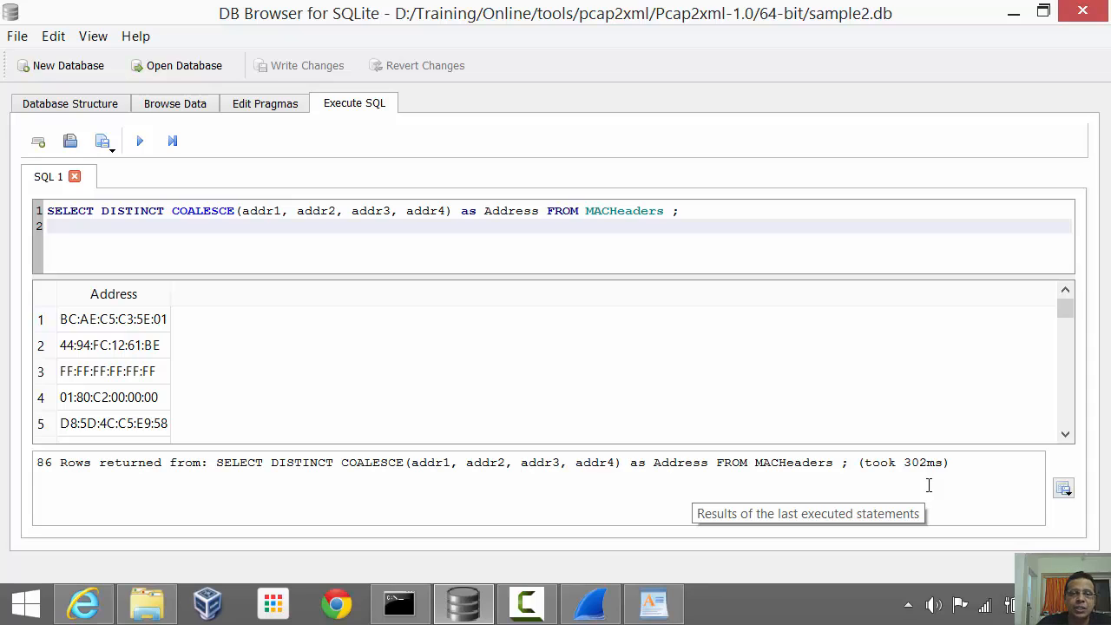
mouse_move(929, 486)
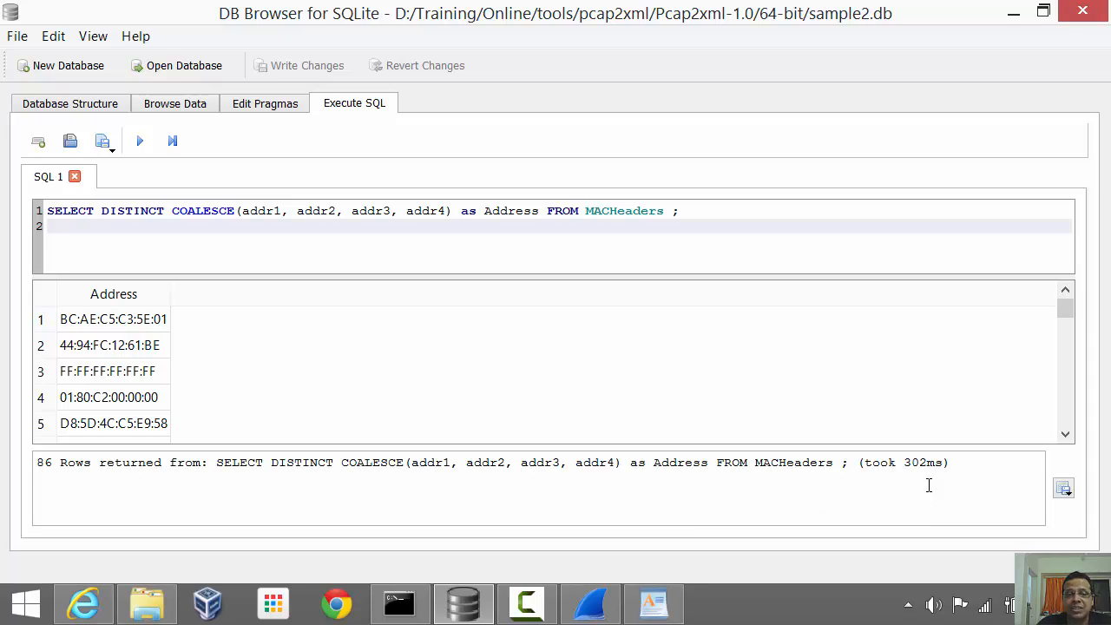
mouse_move(833, 454)
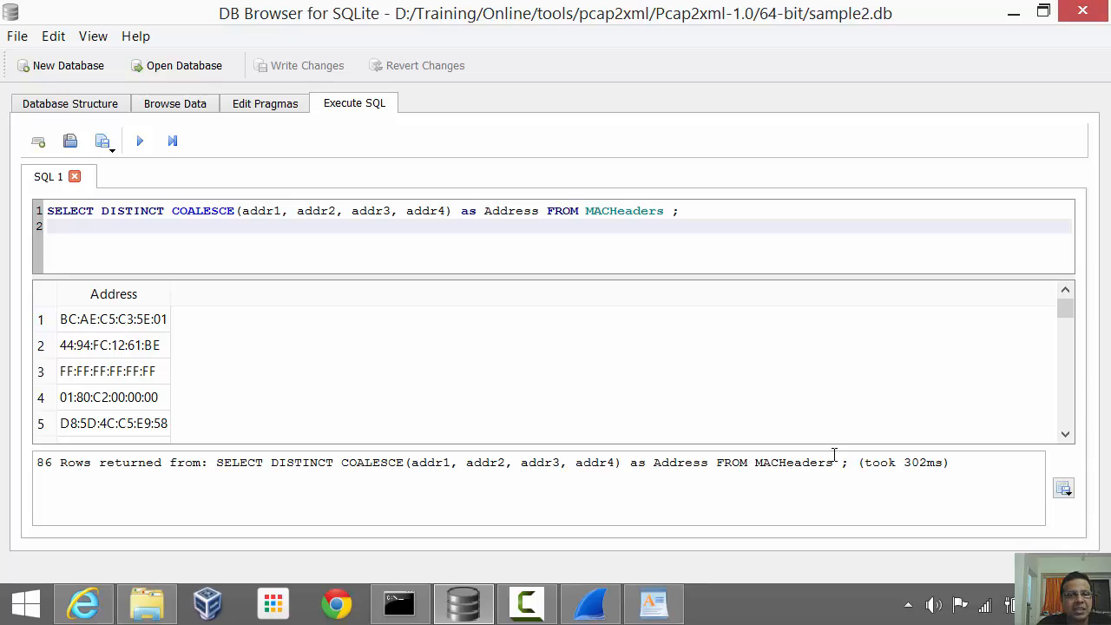
mouse_move(741, 521)
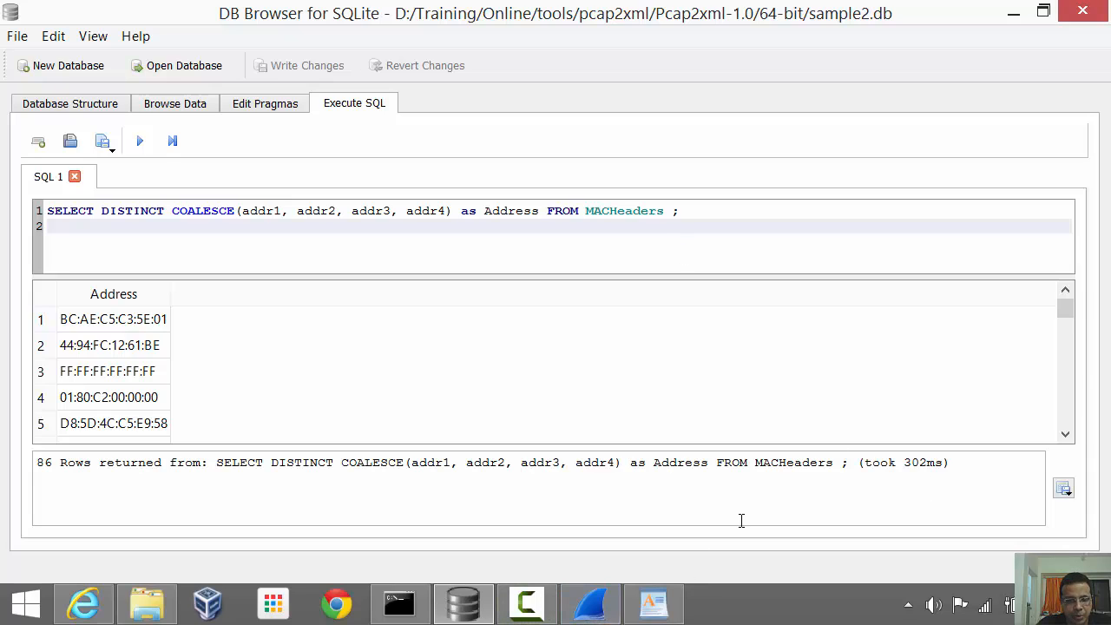
mouse_move(497, 368)
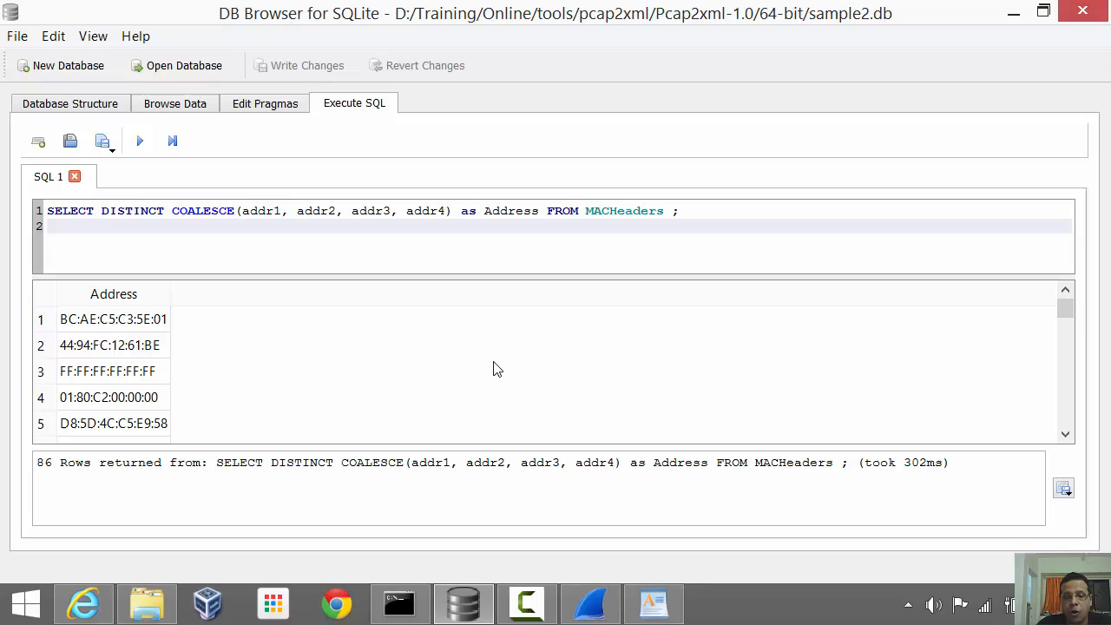
Step: Copy the beacon-frames query from the saved sample SQL in WordPad
left_click(653, 602)
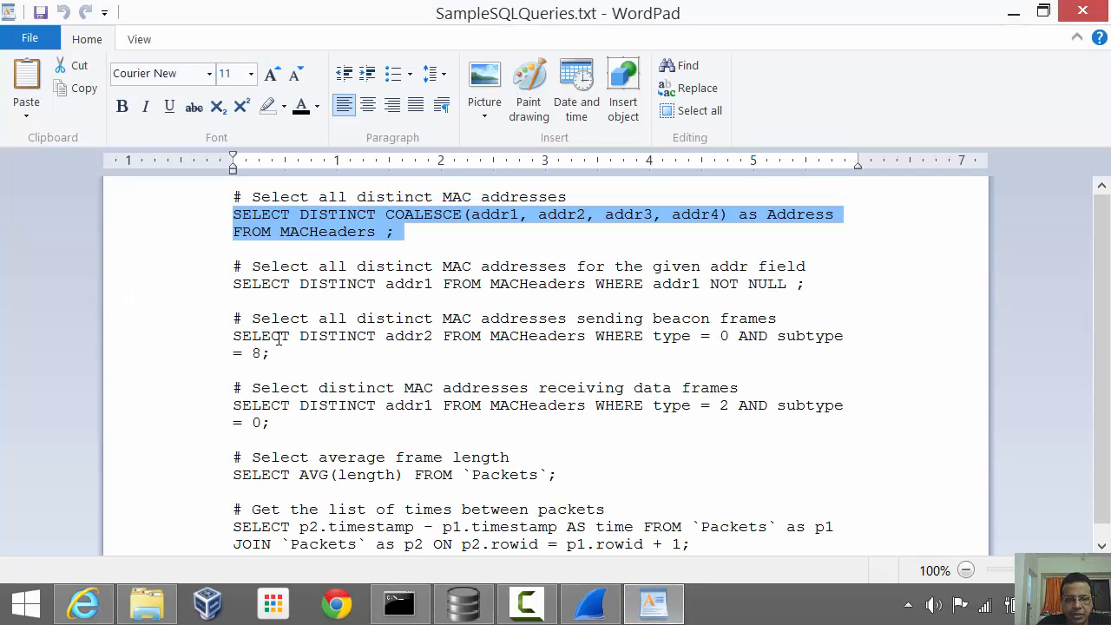
left_click_drag(232, 336, 271, 354)
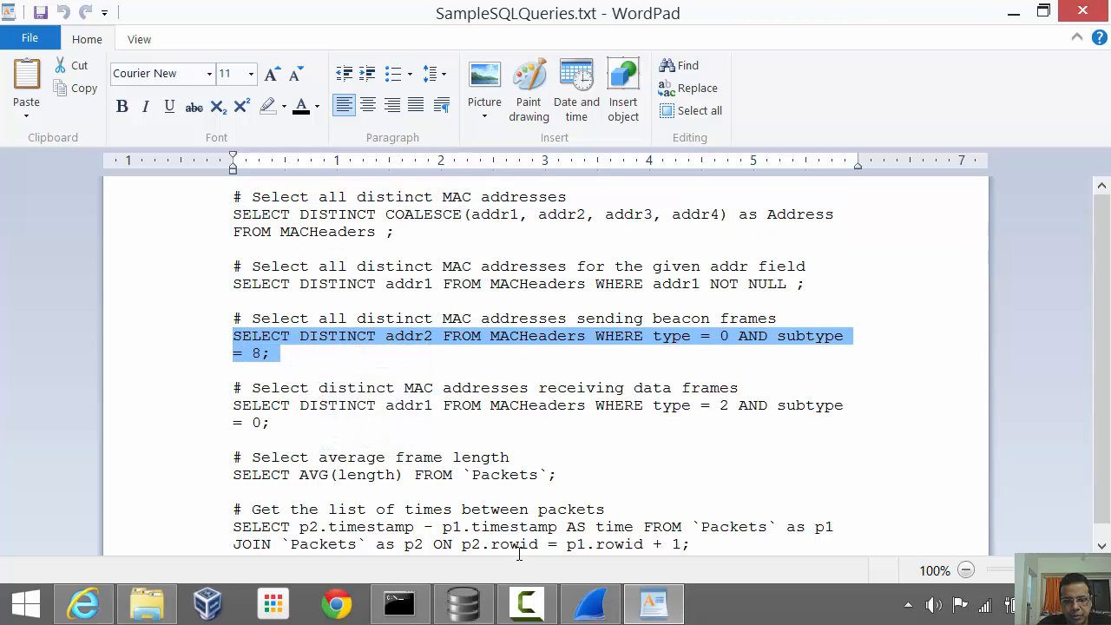
left_click(462, 602)
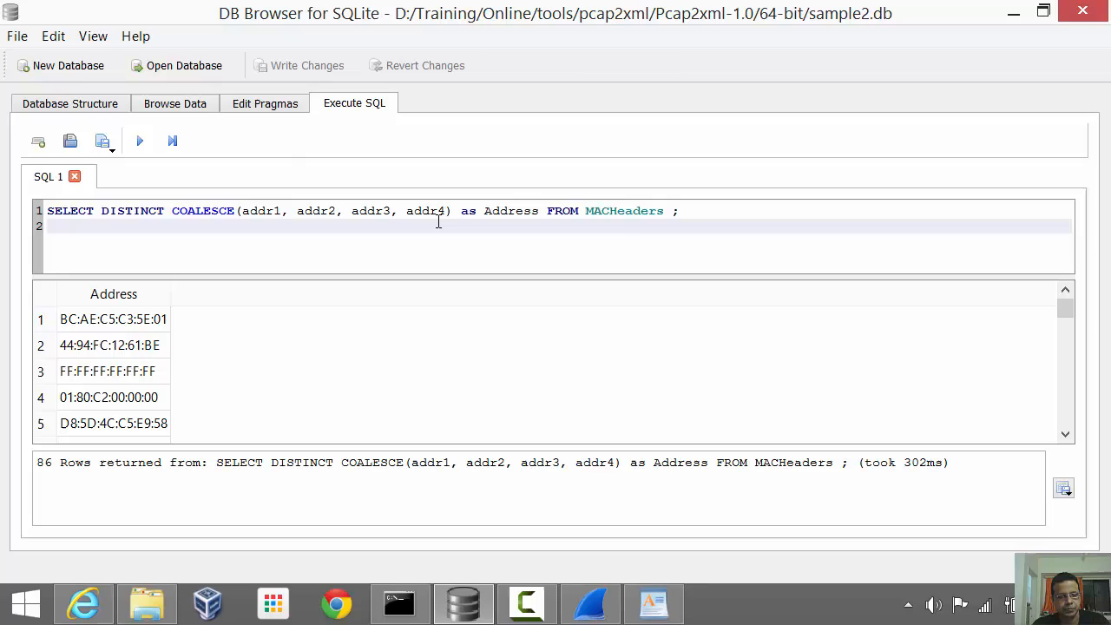
Step: Run SELECT DISTINCT addr2 FROM MACHeaders WHERE type = 0 AND subtype = 8, returning 16 senders
type("SELECT DISTINCT addr2 FROM MACHeaders WHERE type = 0 AND subtype = 8;")
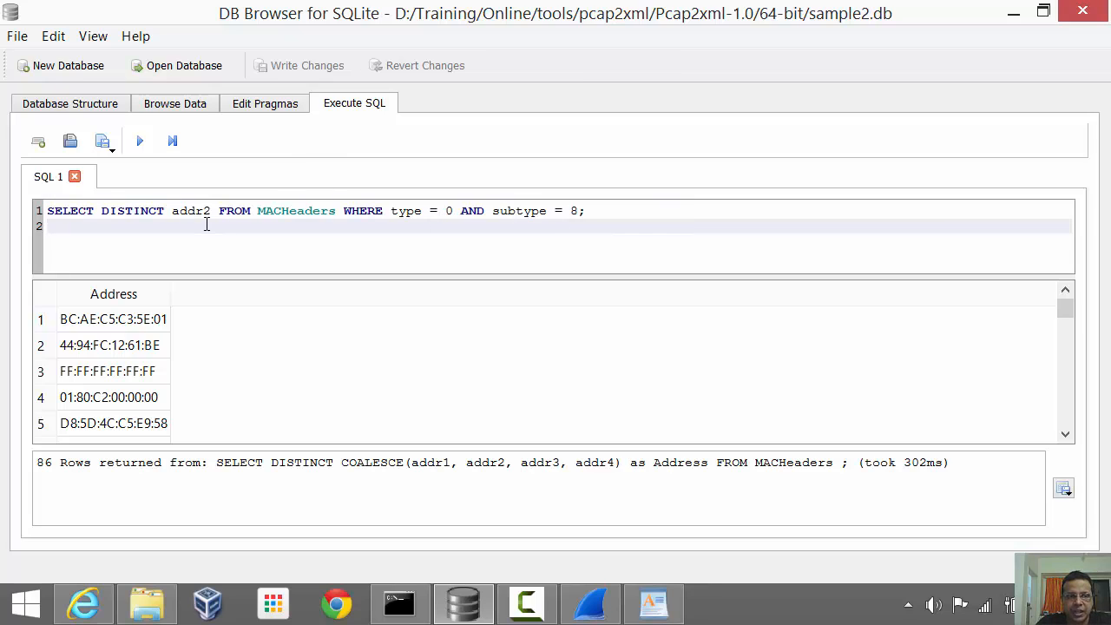
left_click(139, 141)
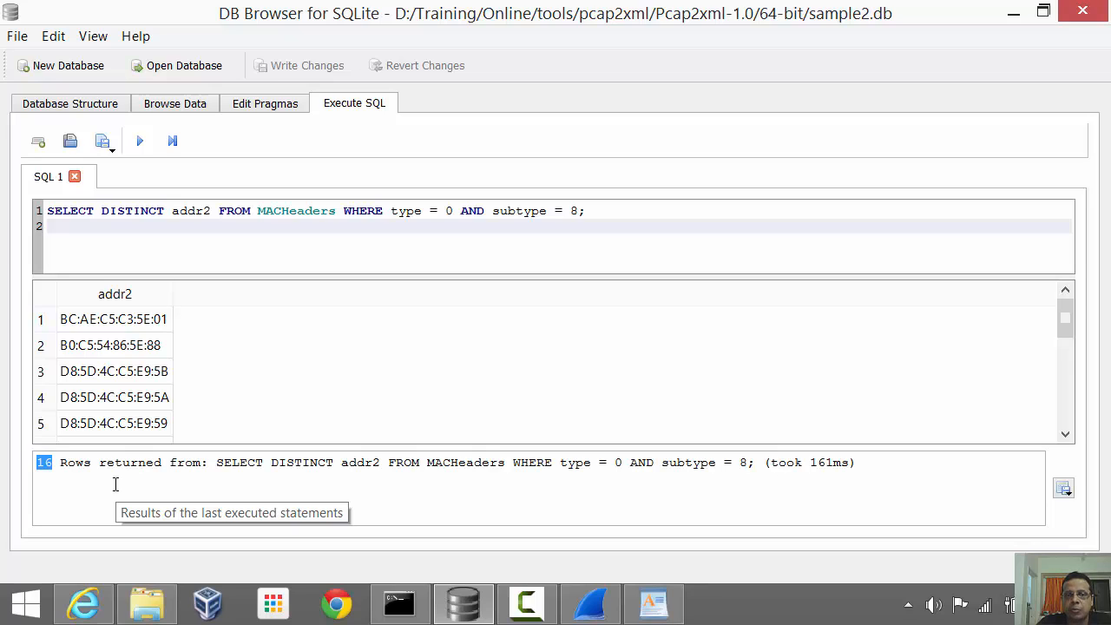
mouse_move(101, 333)
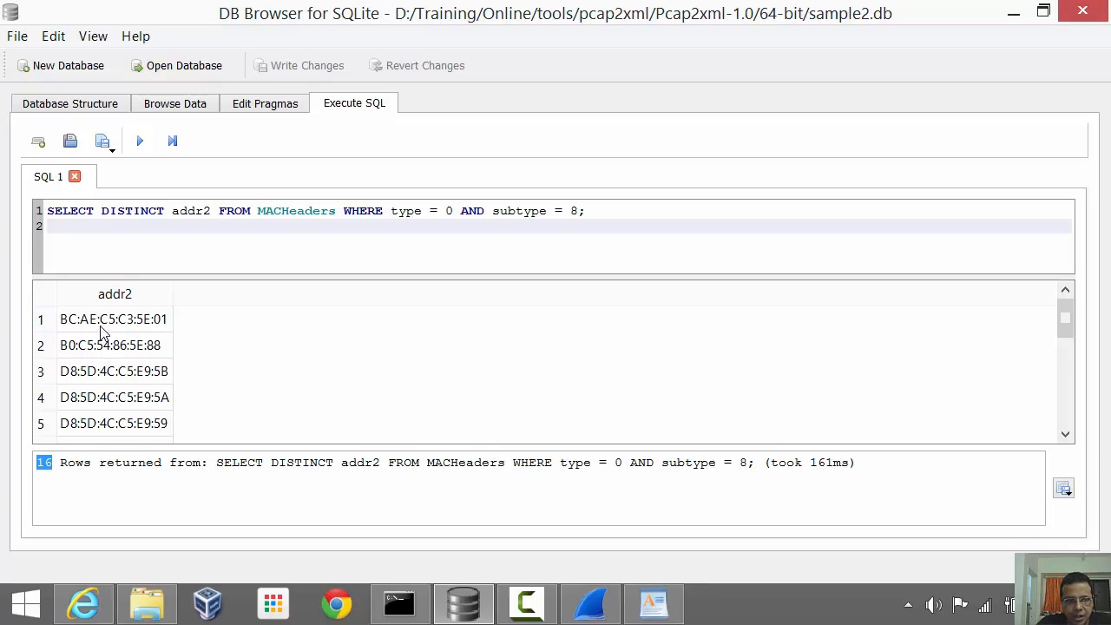
mouse_move(416, 355)
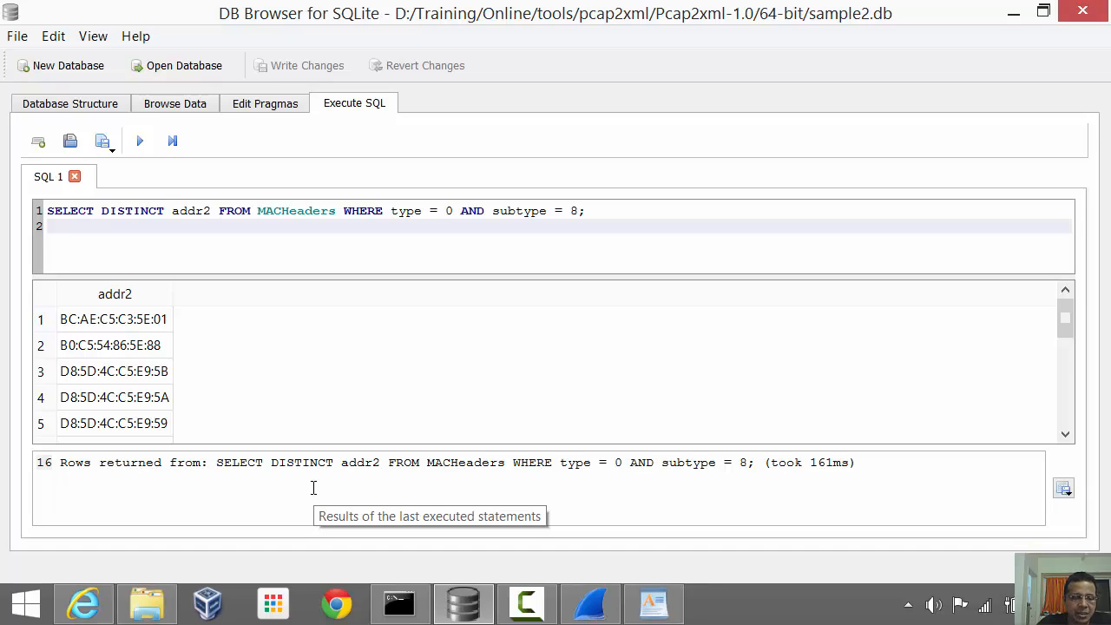
left_click(399, 602)
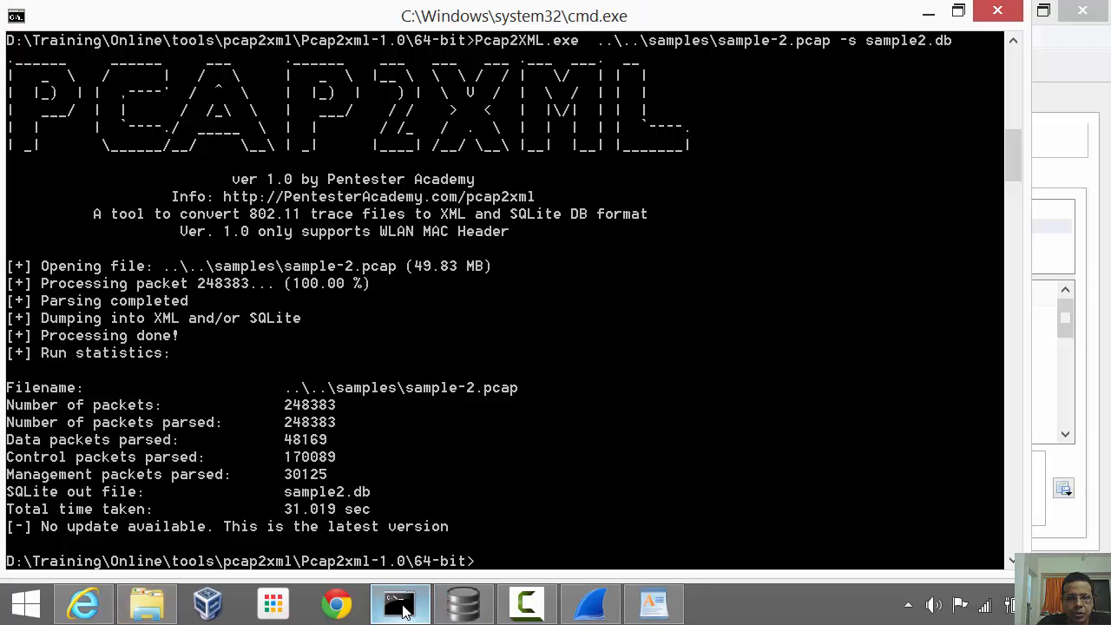
left_click(146, 603)
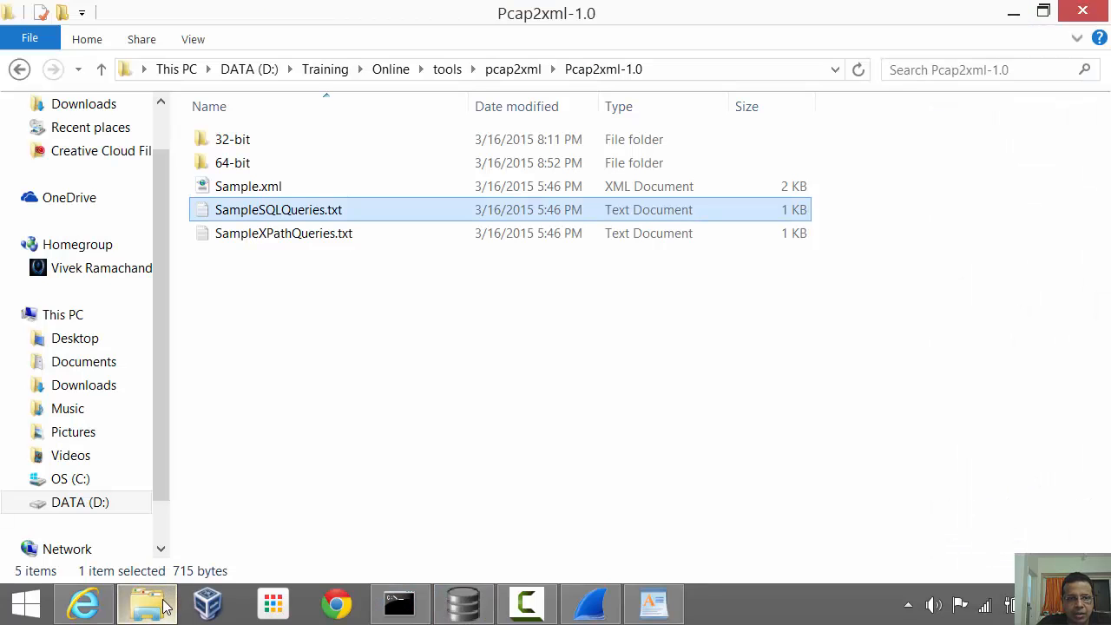
double_click(283, 232)
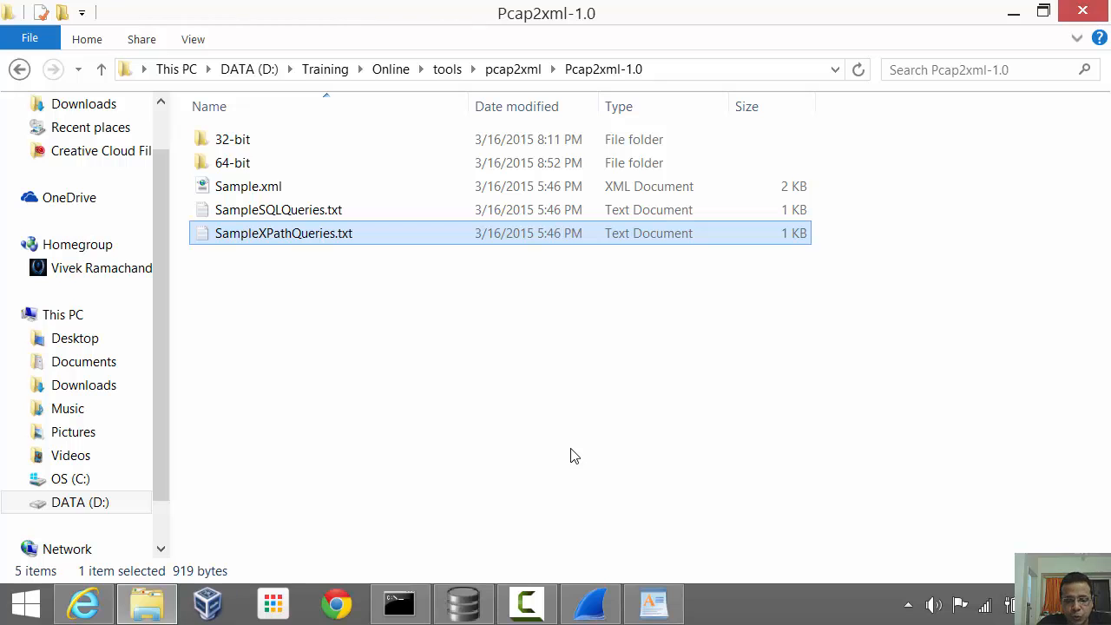
left_click(462, 602)
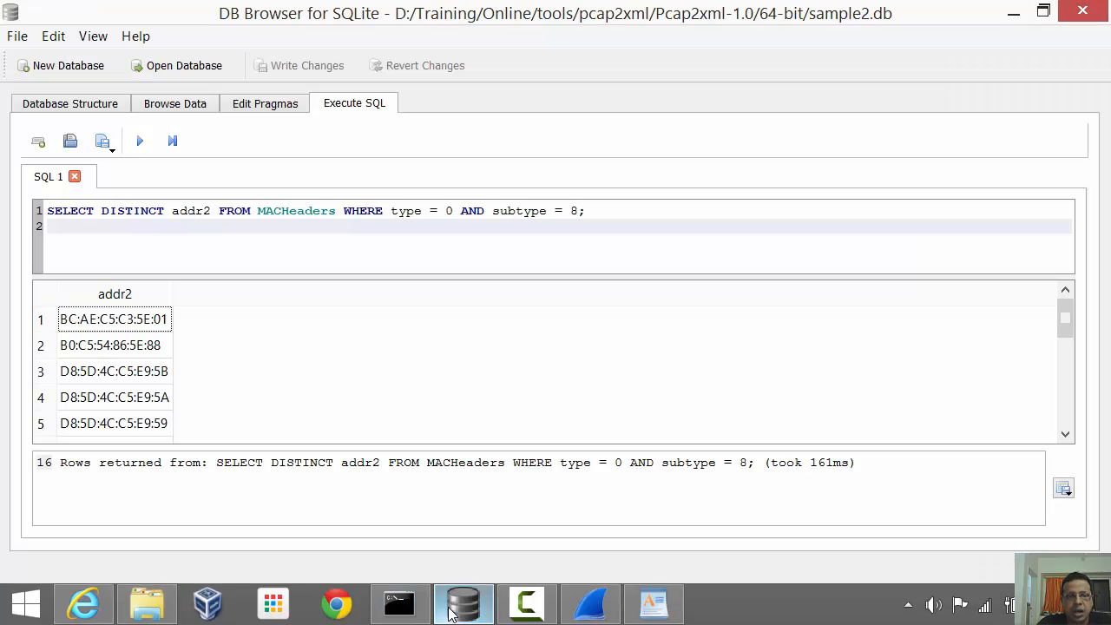
Step: Show the Pcap2XML prompt with the 248383-packet sample2.db conversion summary
left_click(399, 602)
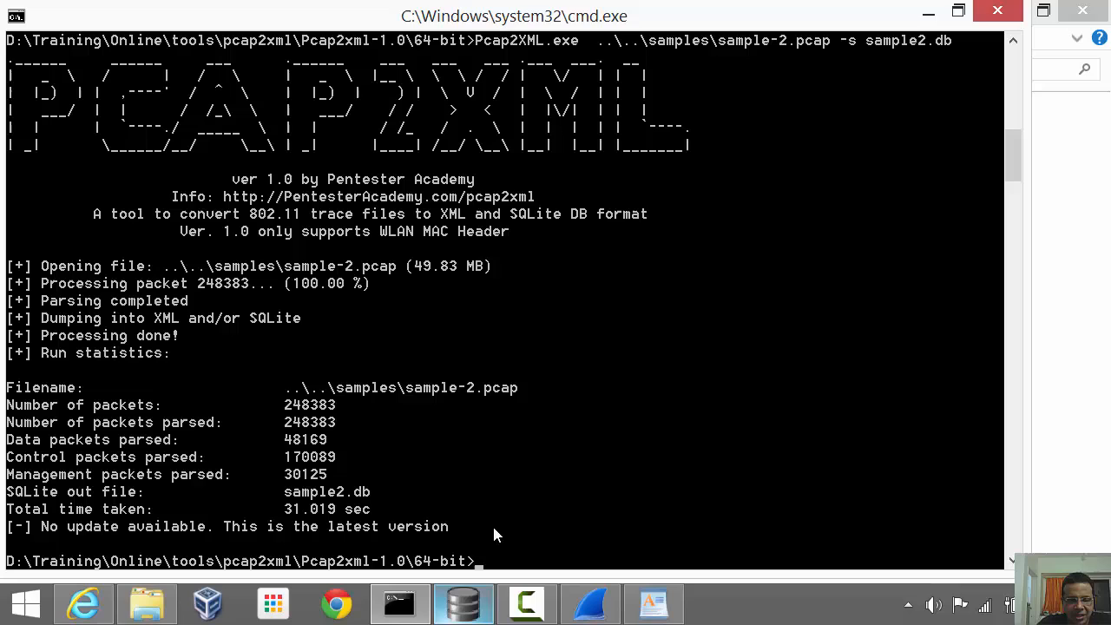
mouse_move(597, 399)
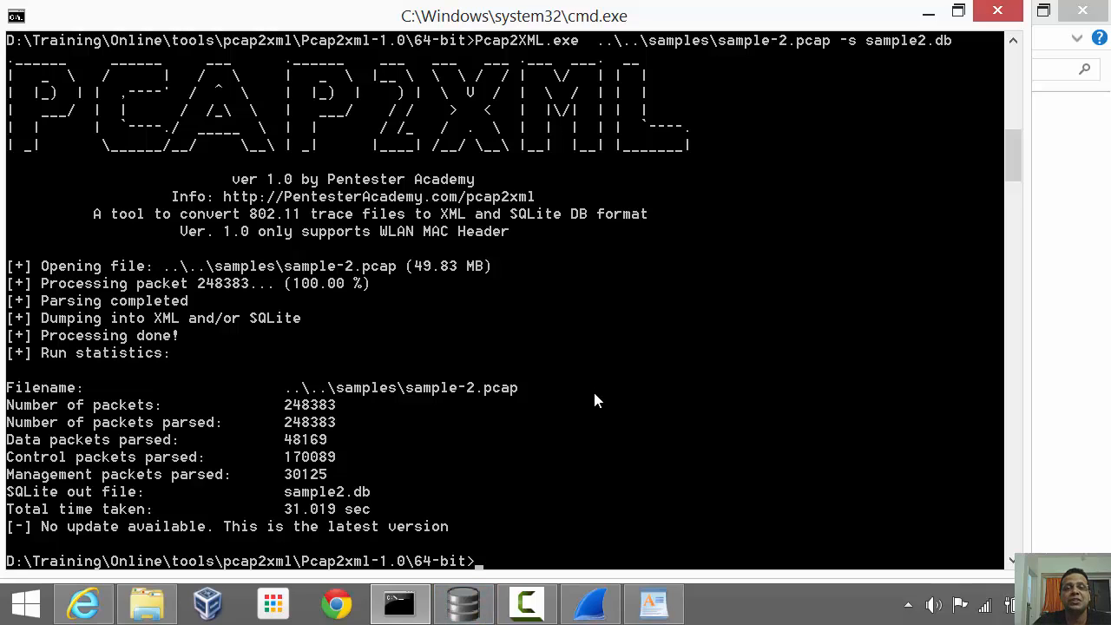